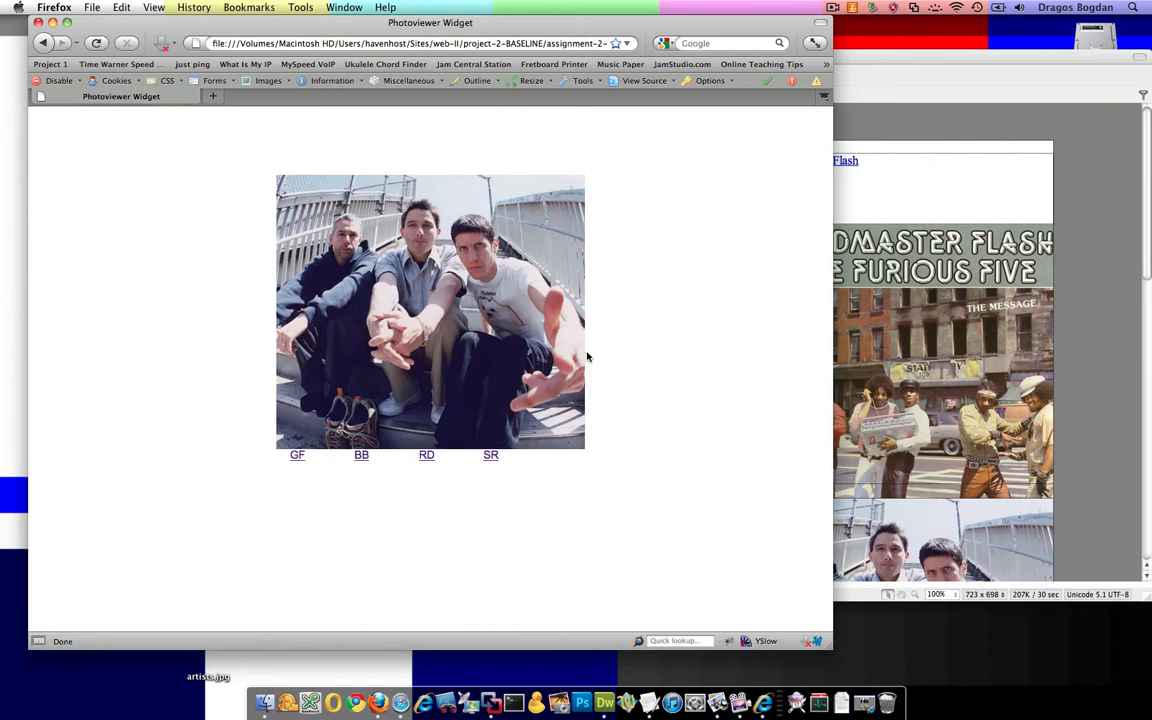
mouse_move(1018, 222)
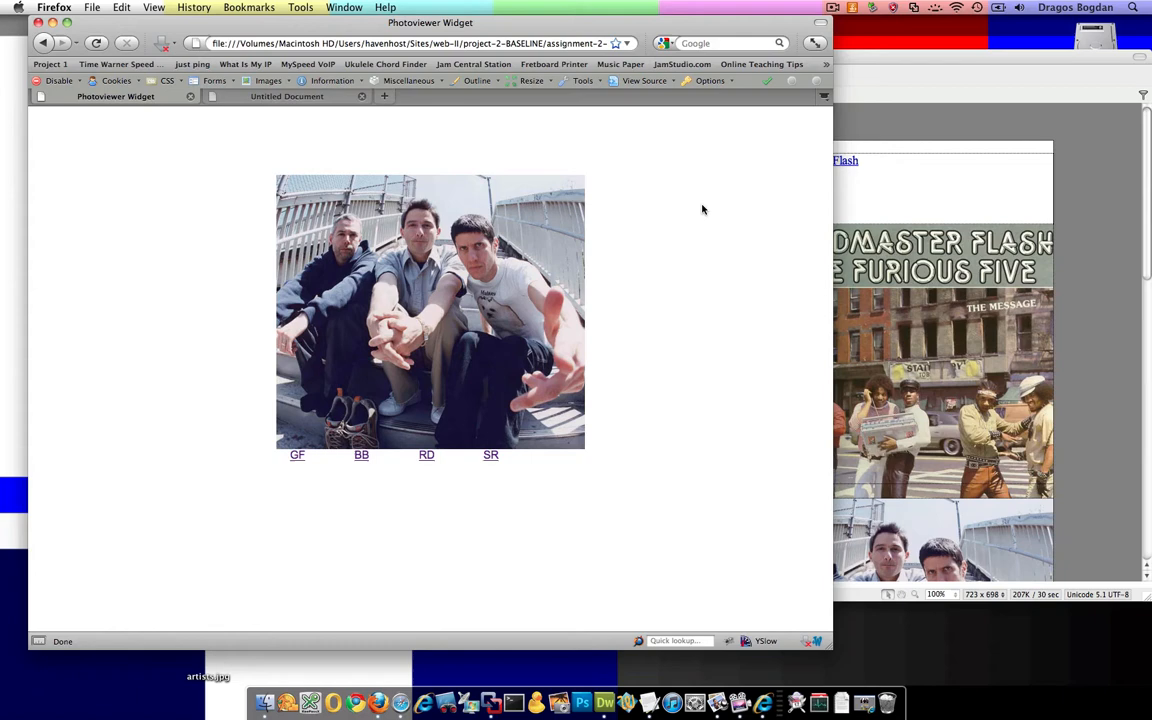
click(287, 96)
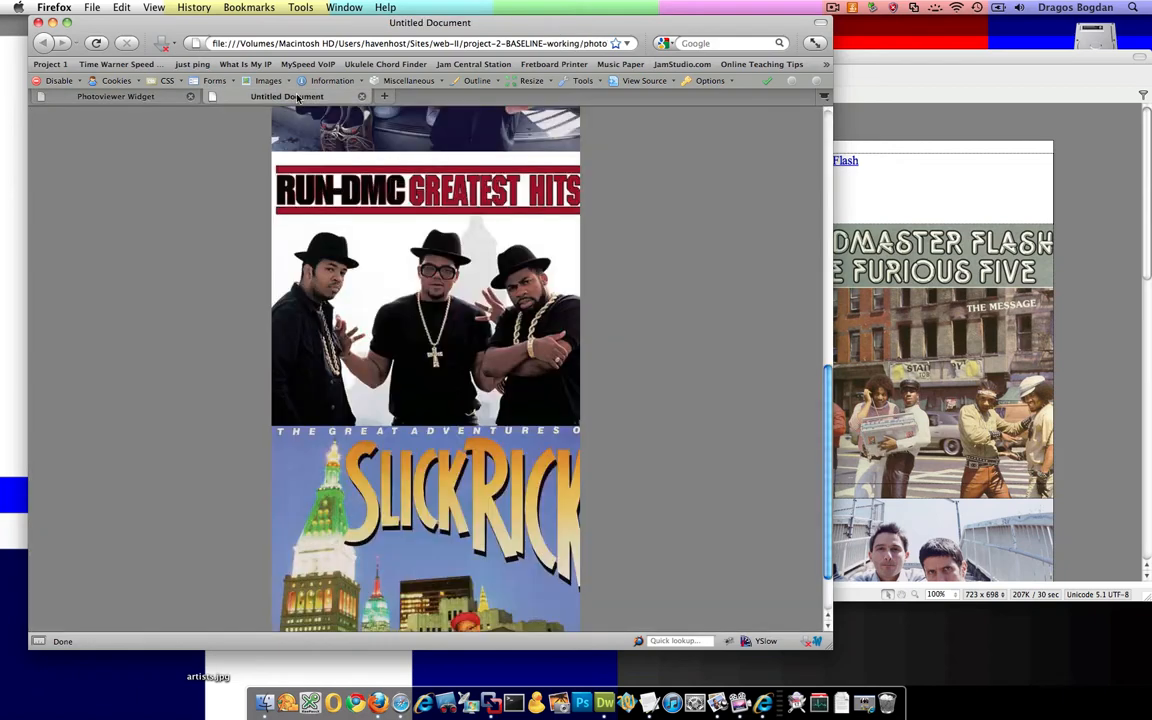
click(115, 96)
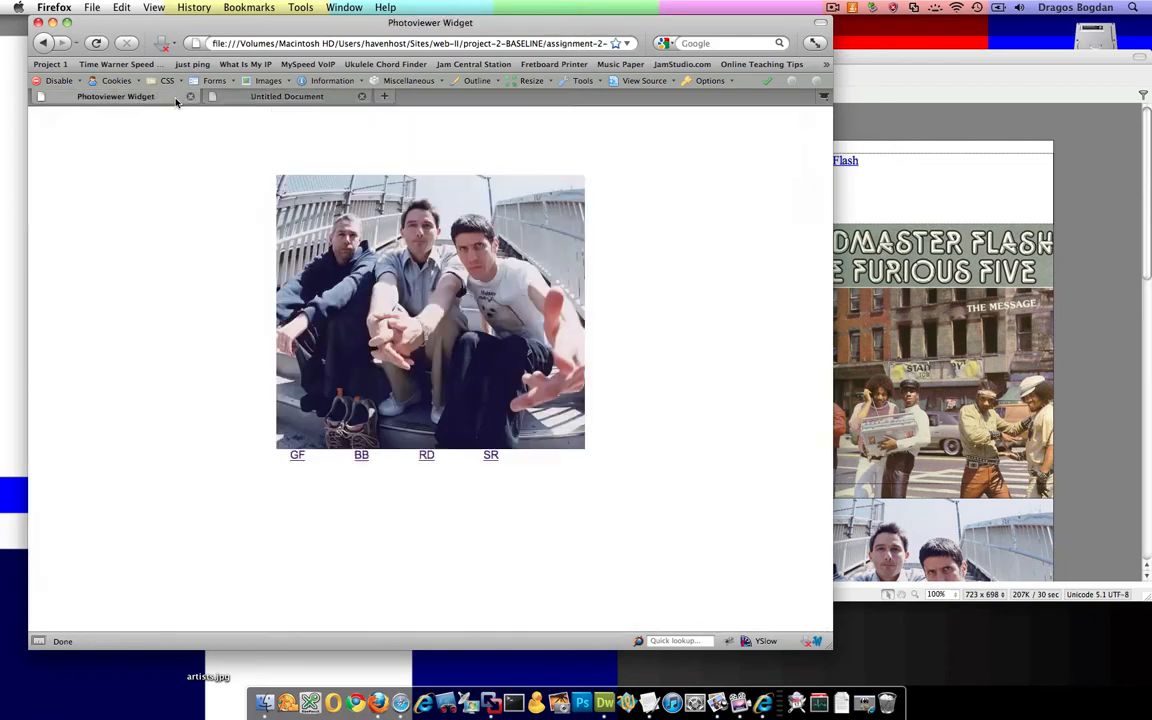
click(297, 455)
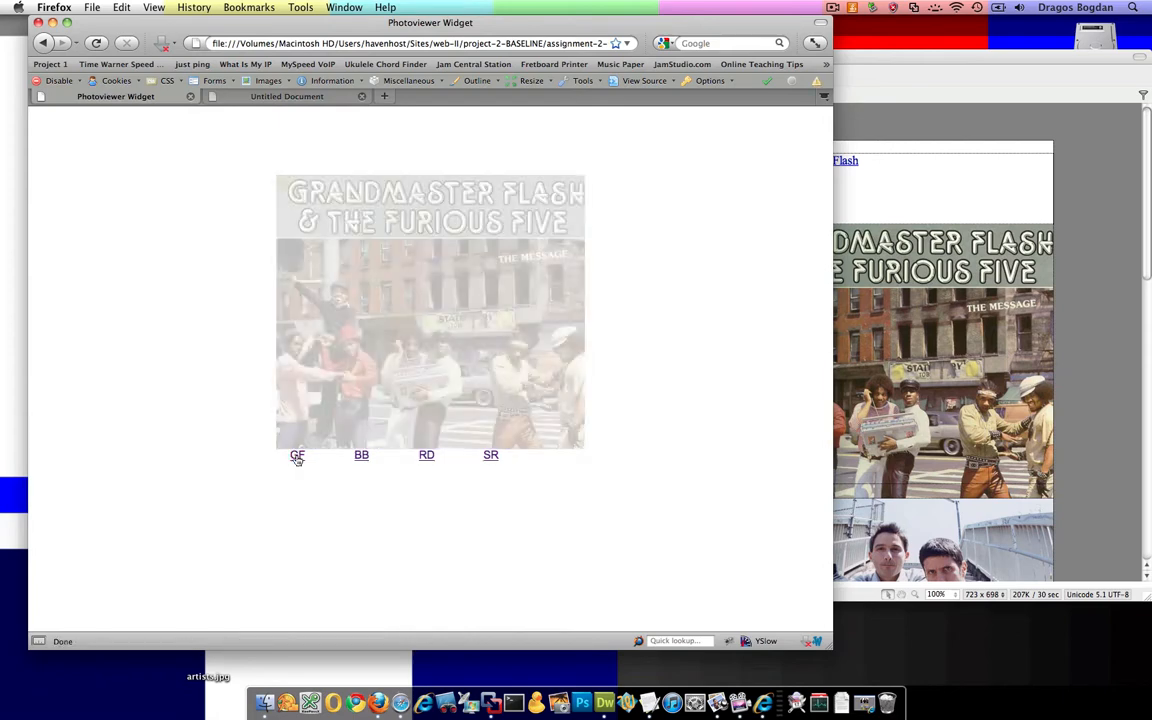
click(426, 455)
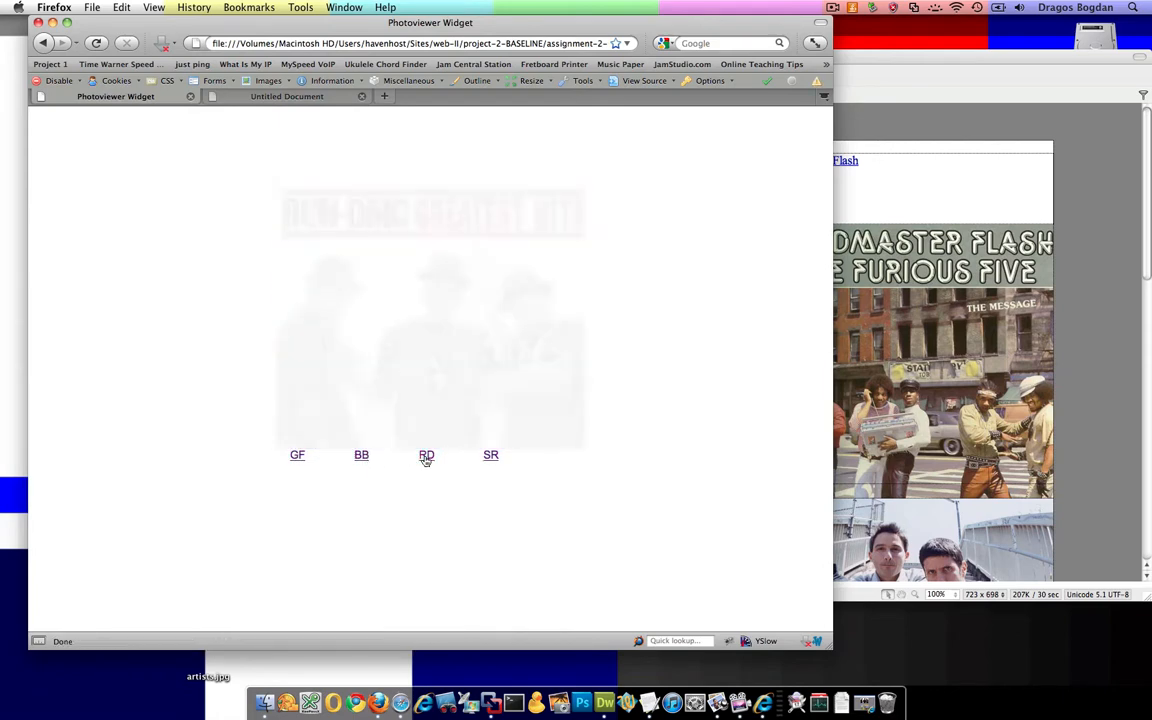
click(490, 455)
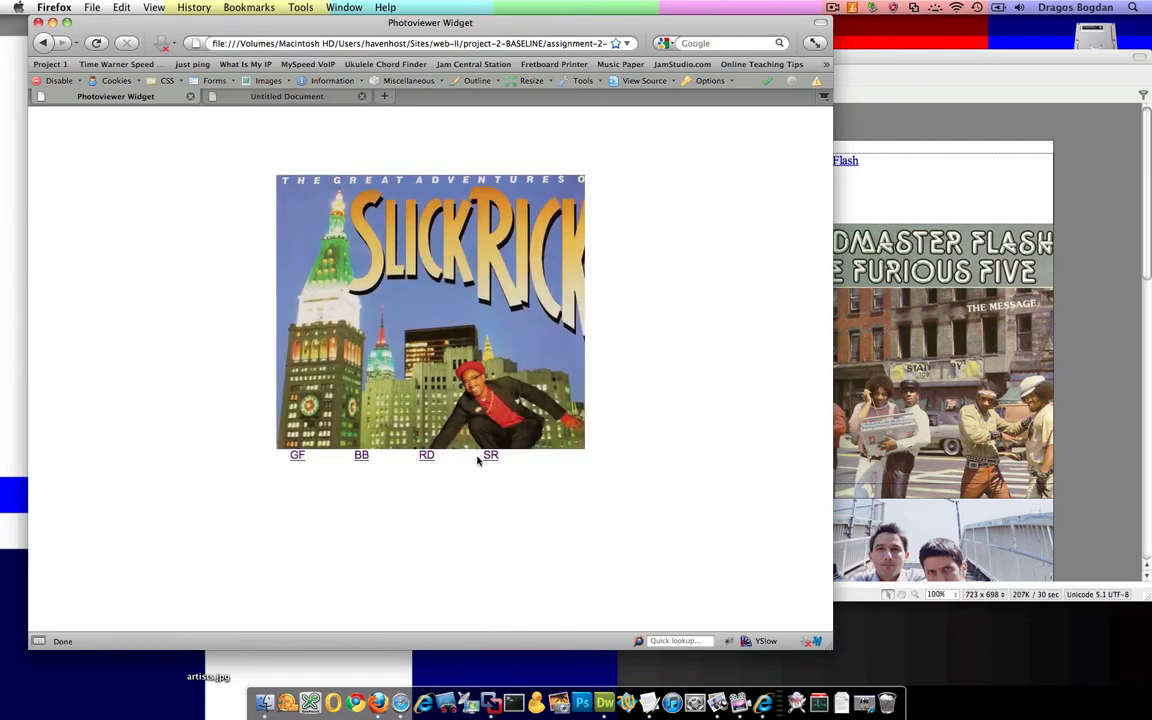
click(297, 455)
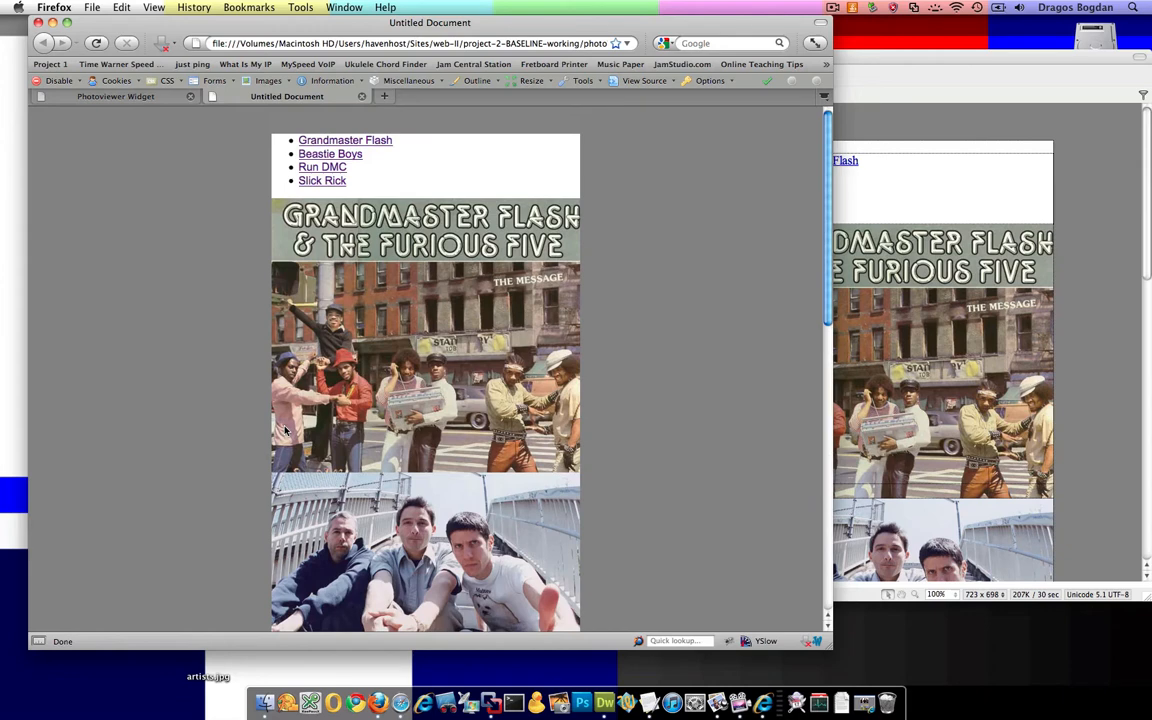
click(555, 96)
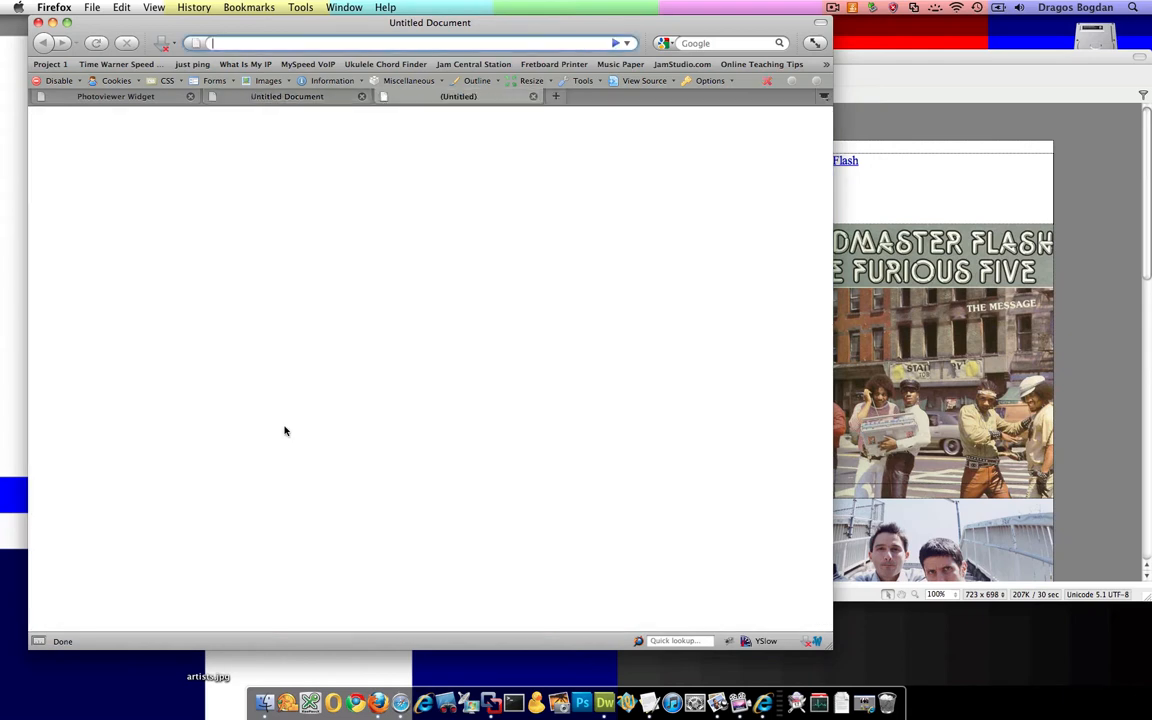
text(microsoft)
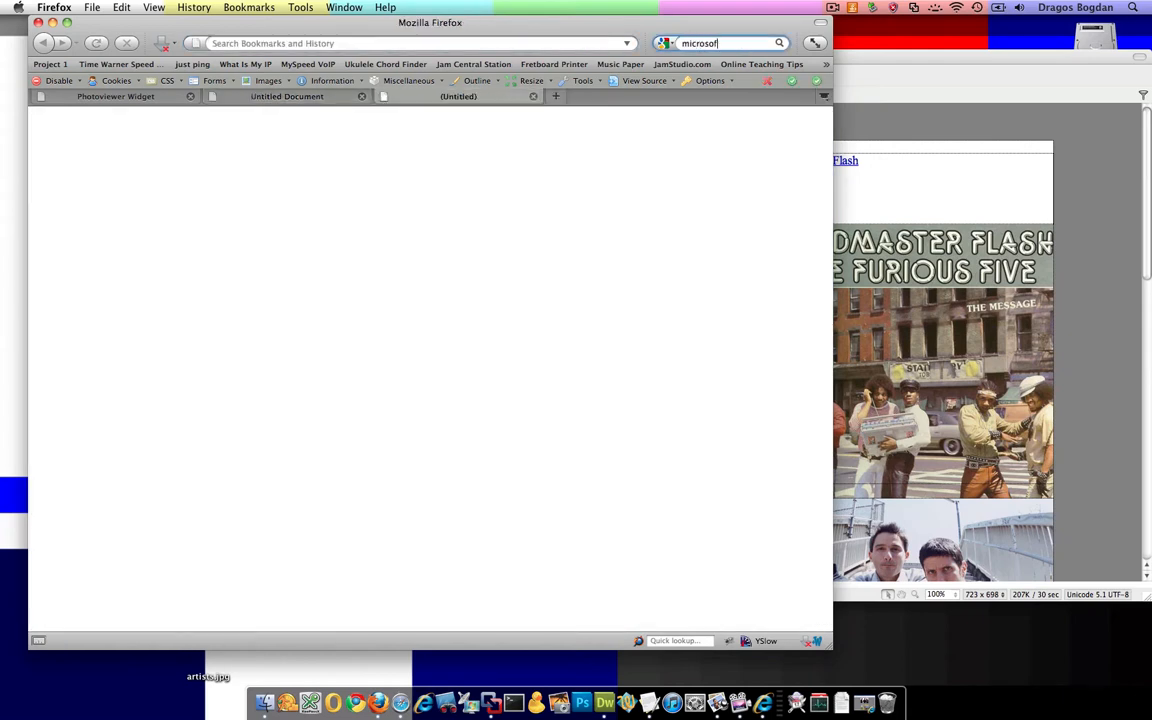
text(jquery CDN)
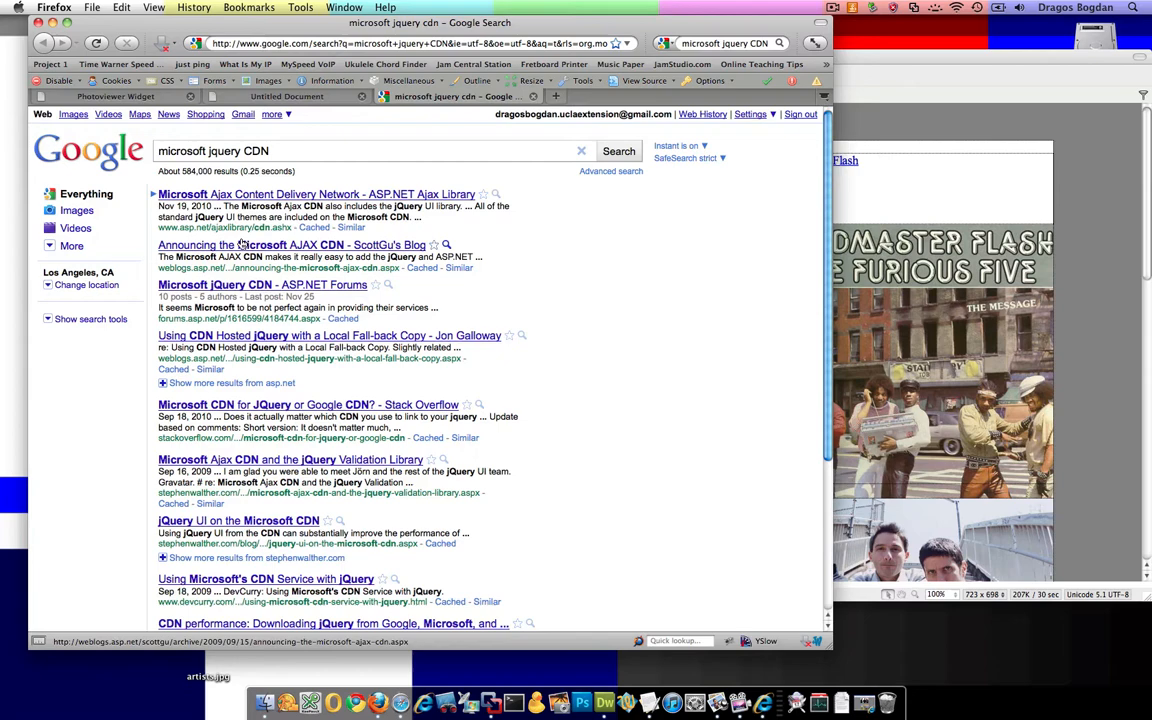
click(263, 285)
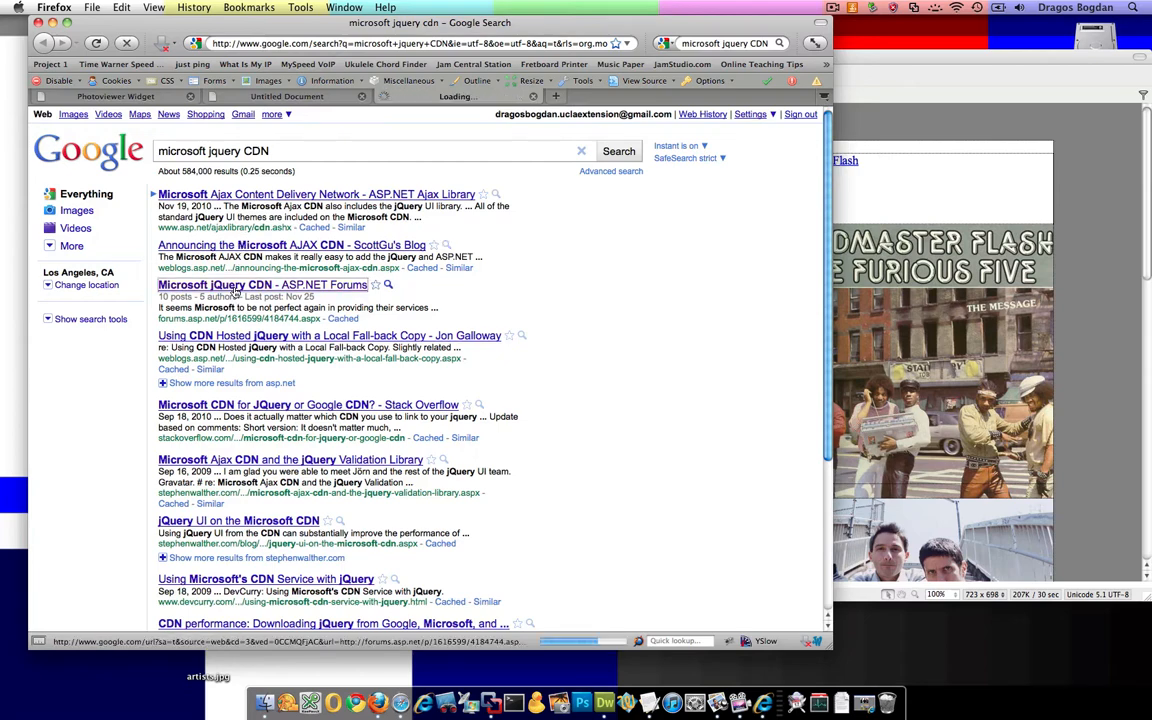
click(262, 284)
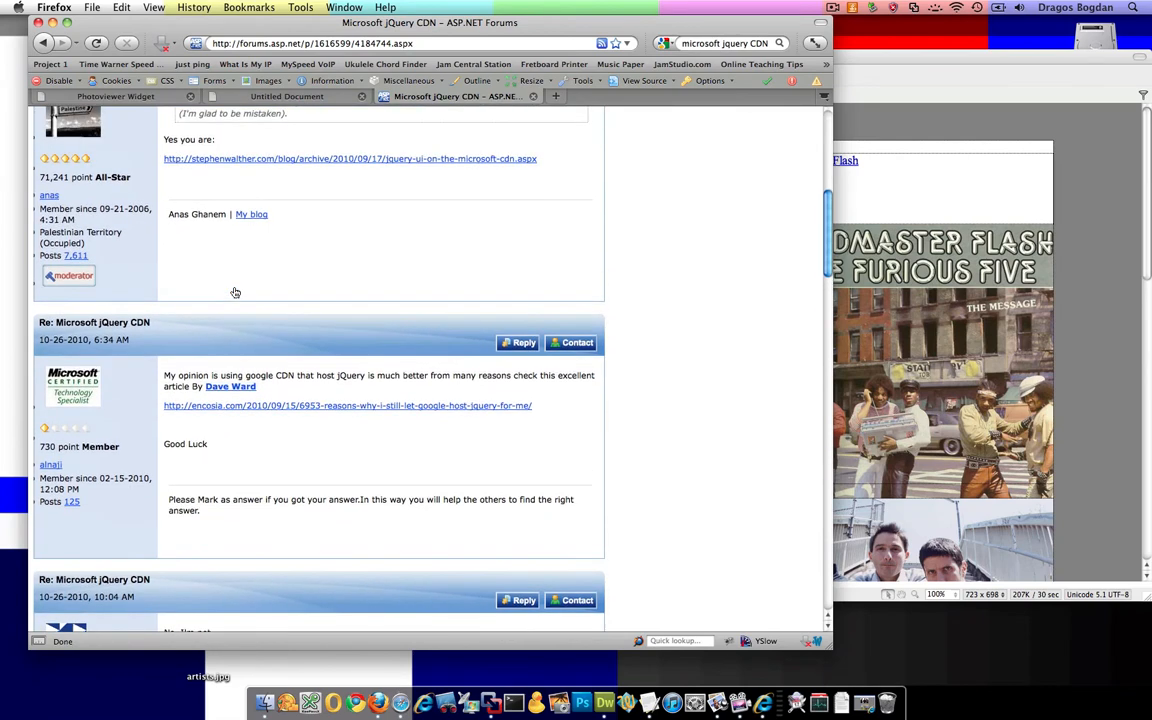
scroll(down, 3)
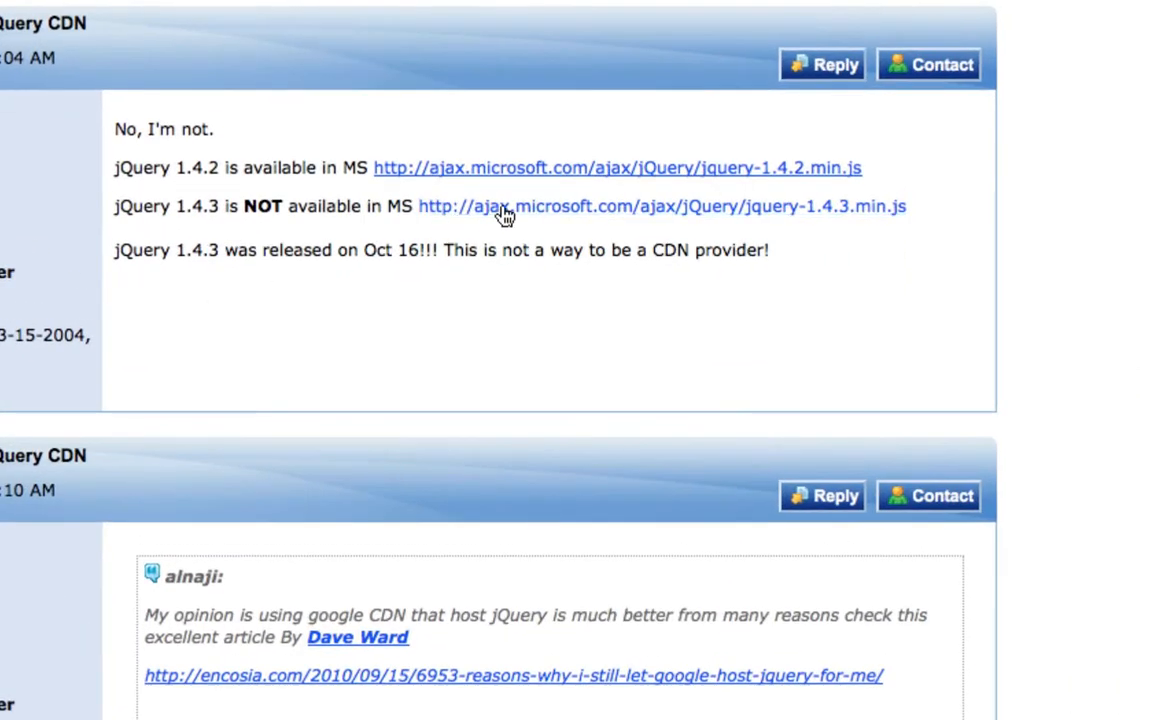
mouse_move(543, 225)
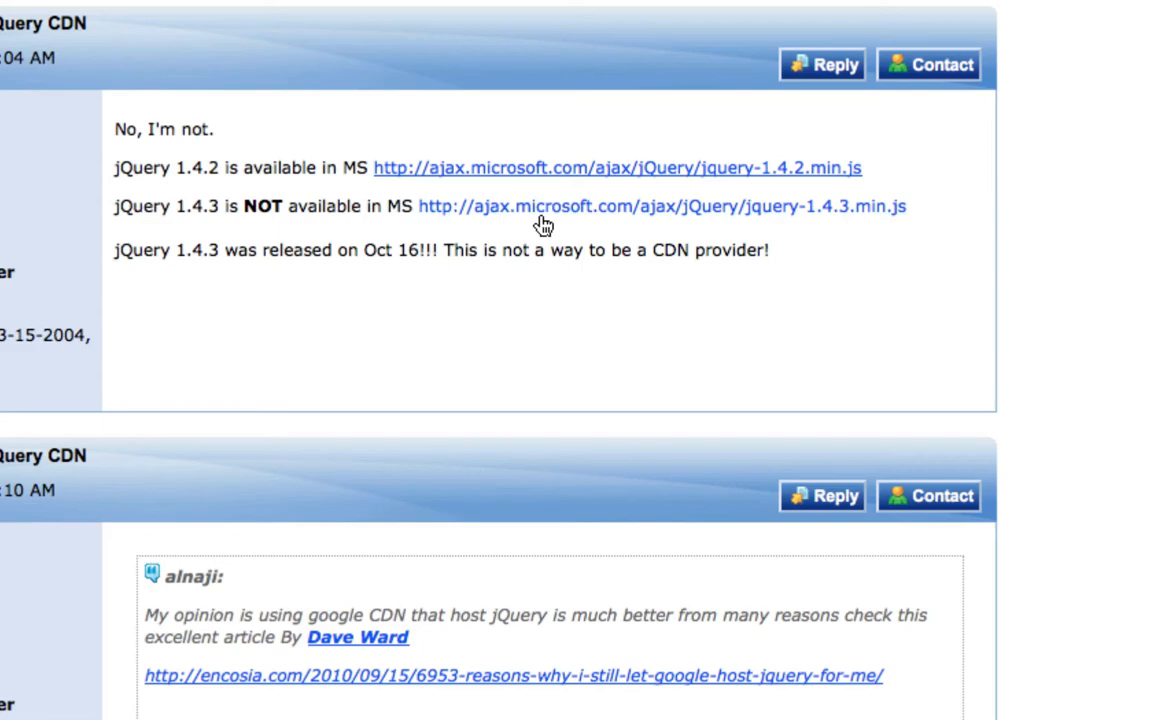
mouse_move(978, 225)
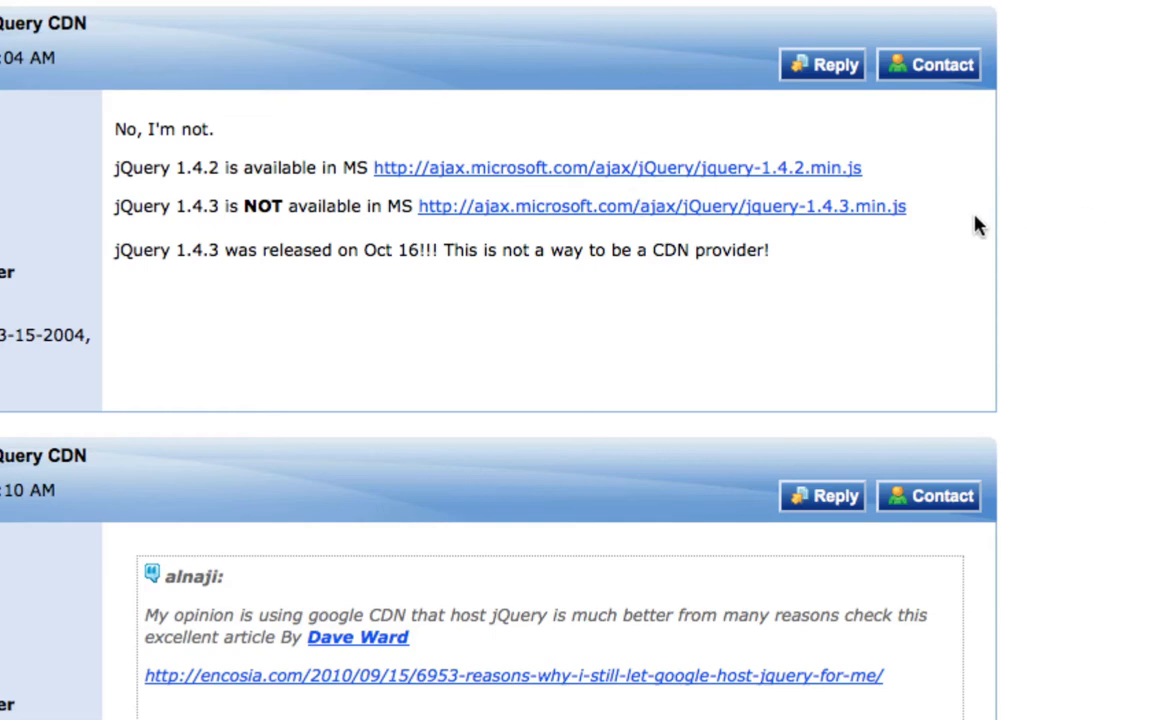
mouse_move(915, 212)
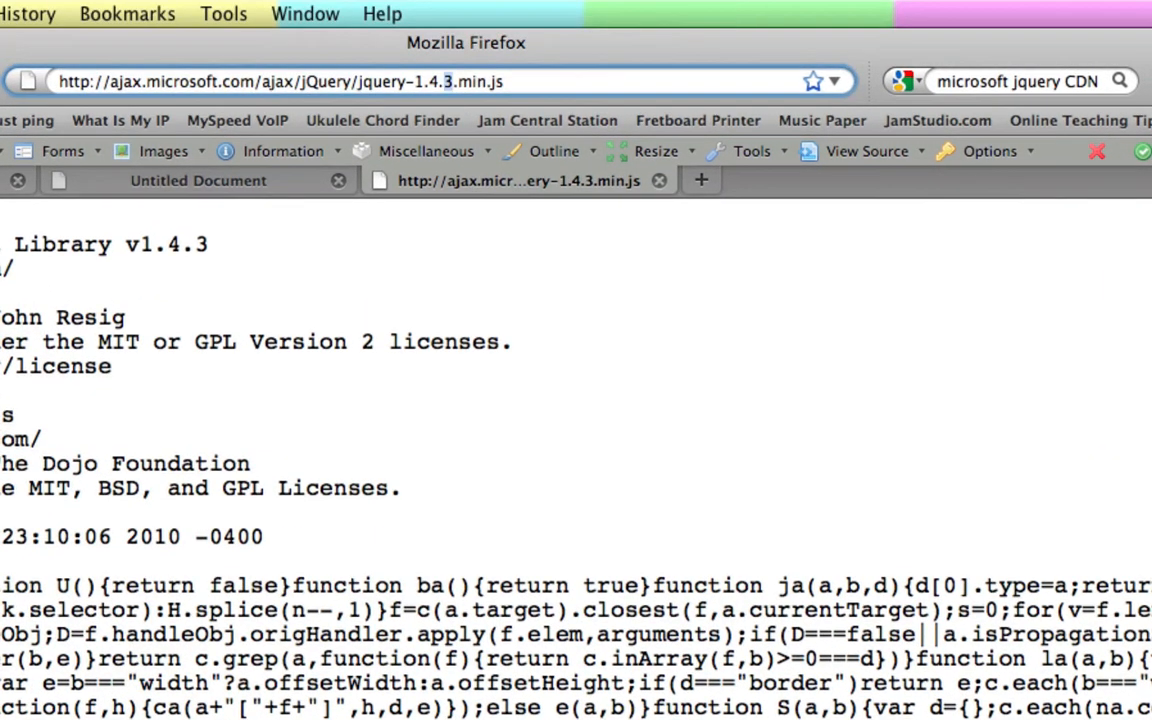
mouse_move(300, 278)
text(4)
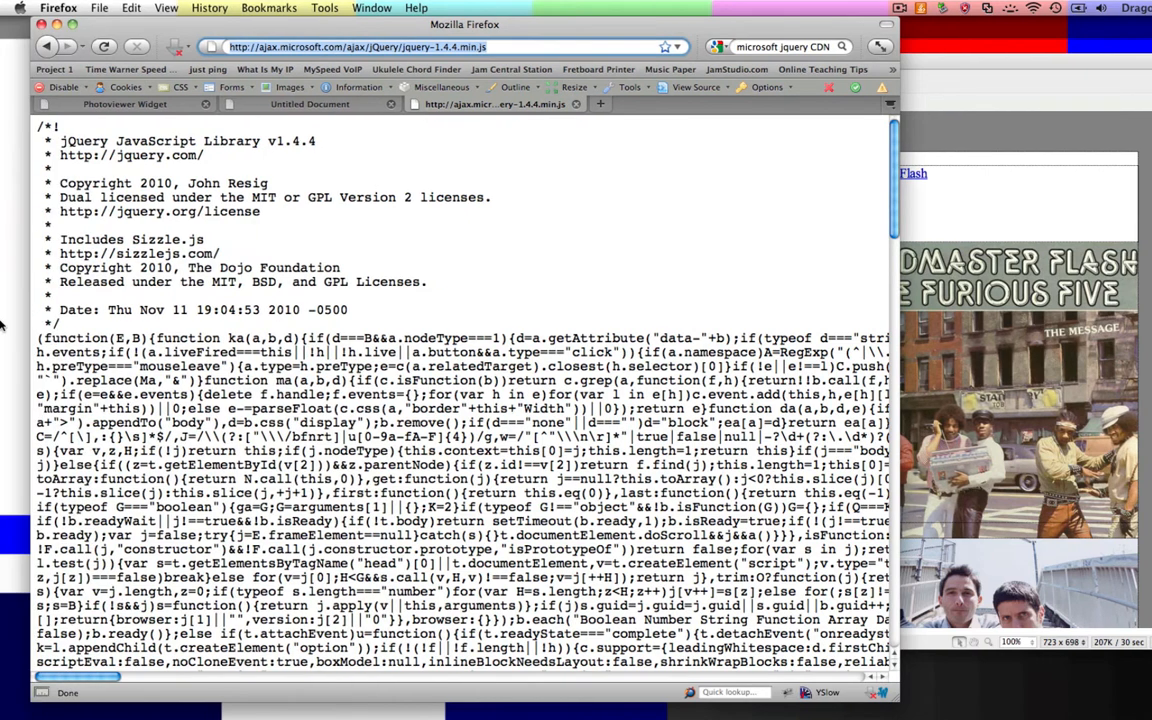
mouse_move(571, 272)
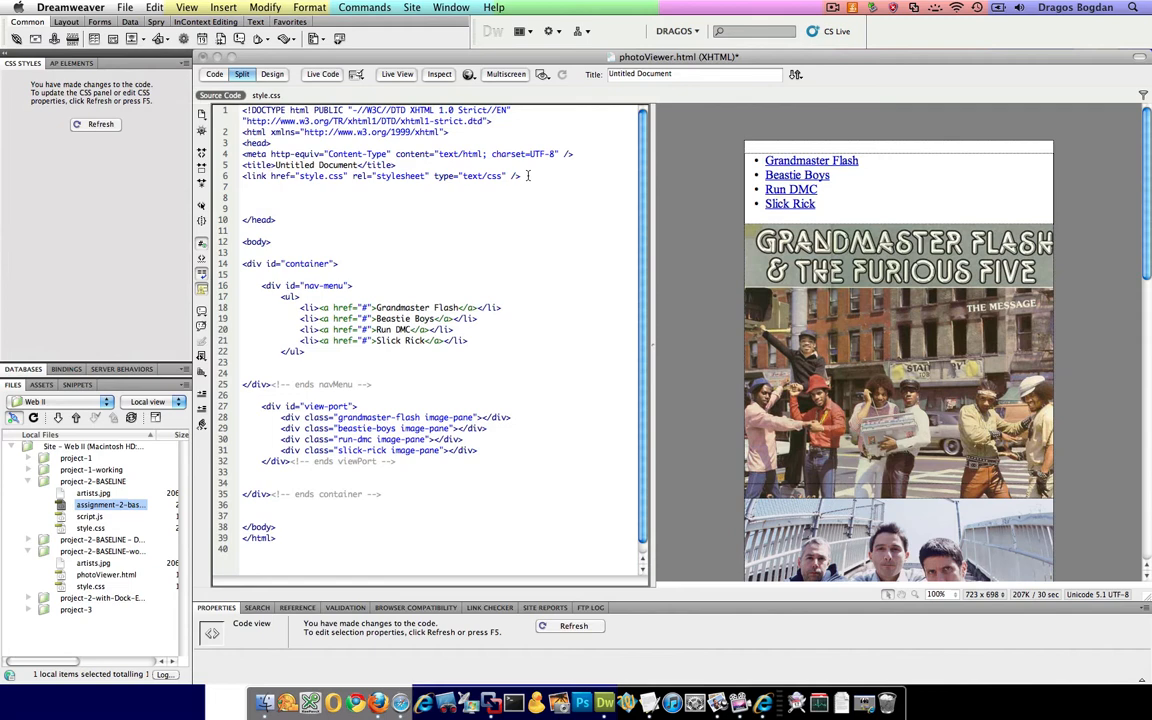
text(<script type=")
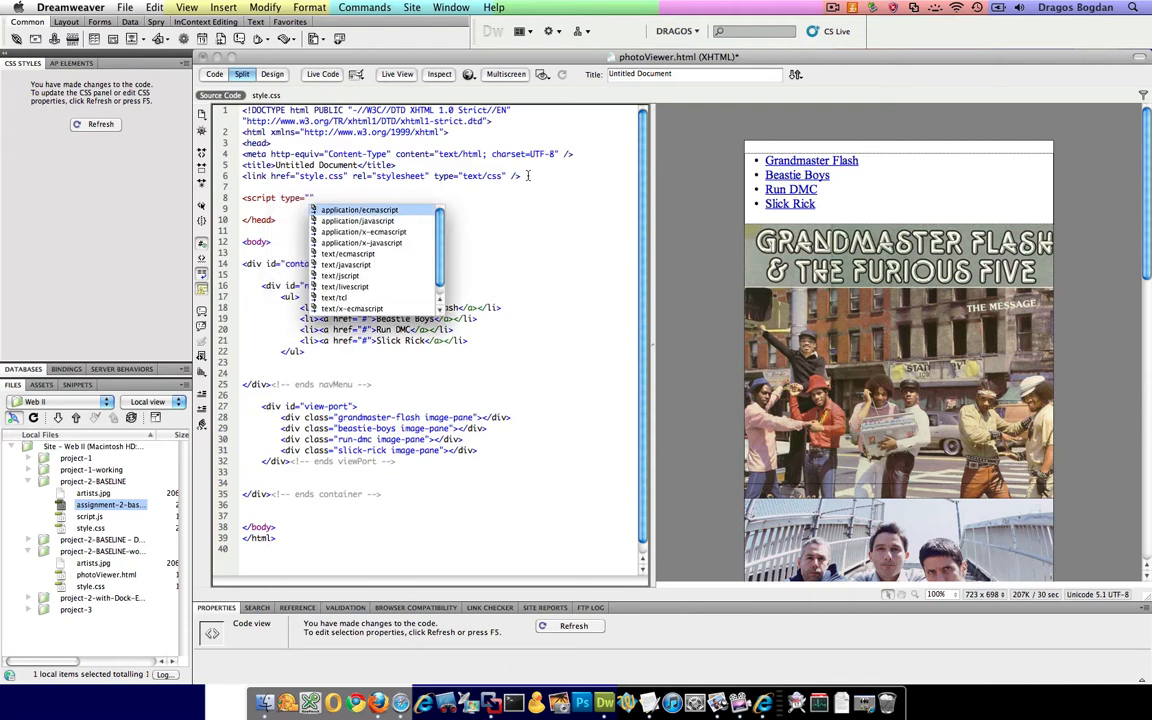
mouse_move(363, 231)
text(text/javascript)
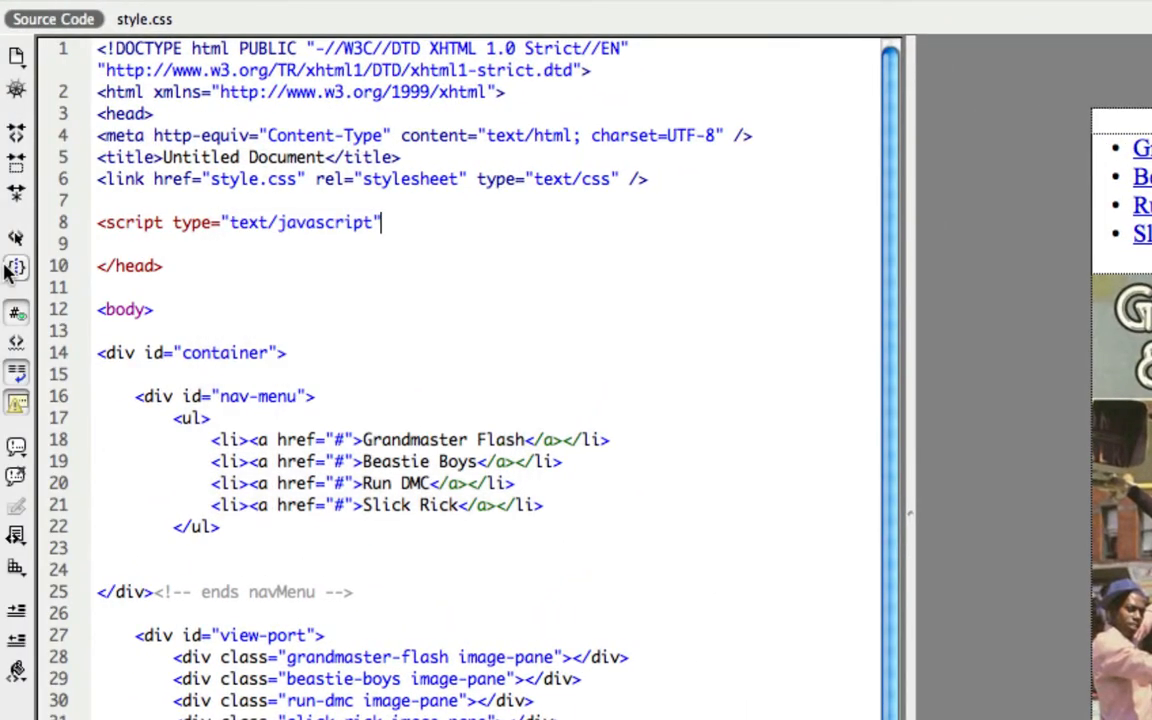
text(s)
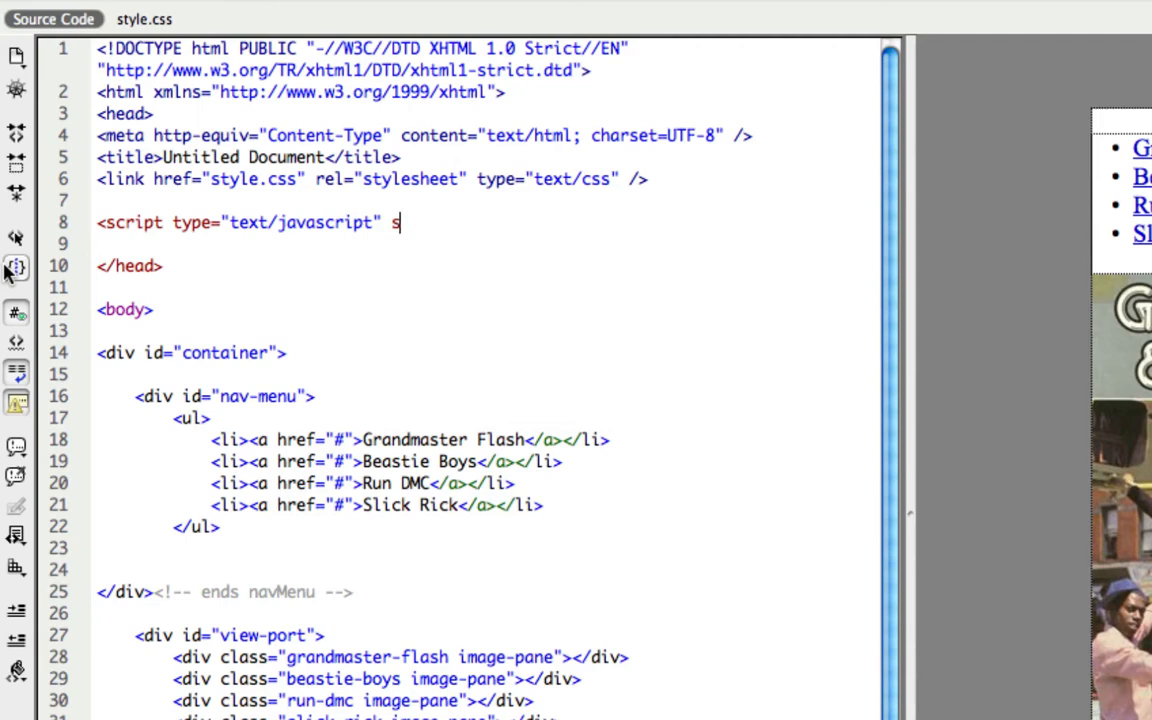
text(rc="")
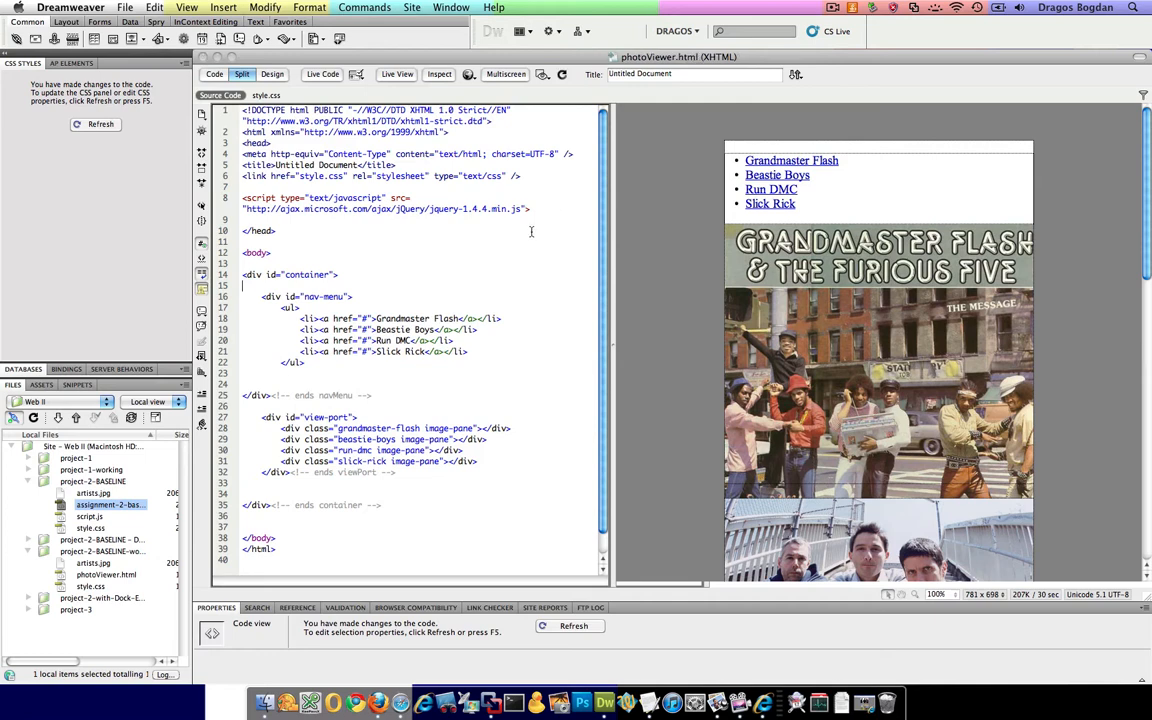
mouse_move(517, 214)
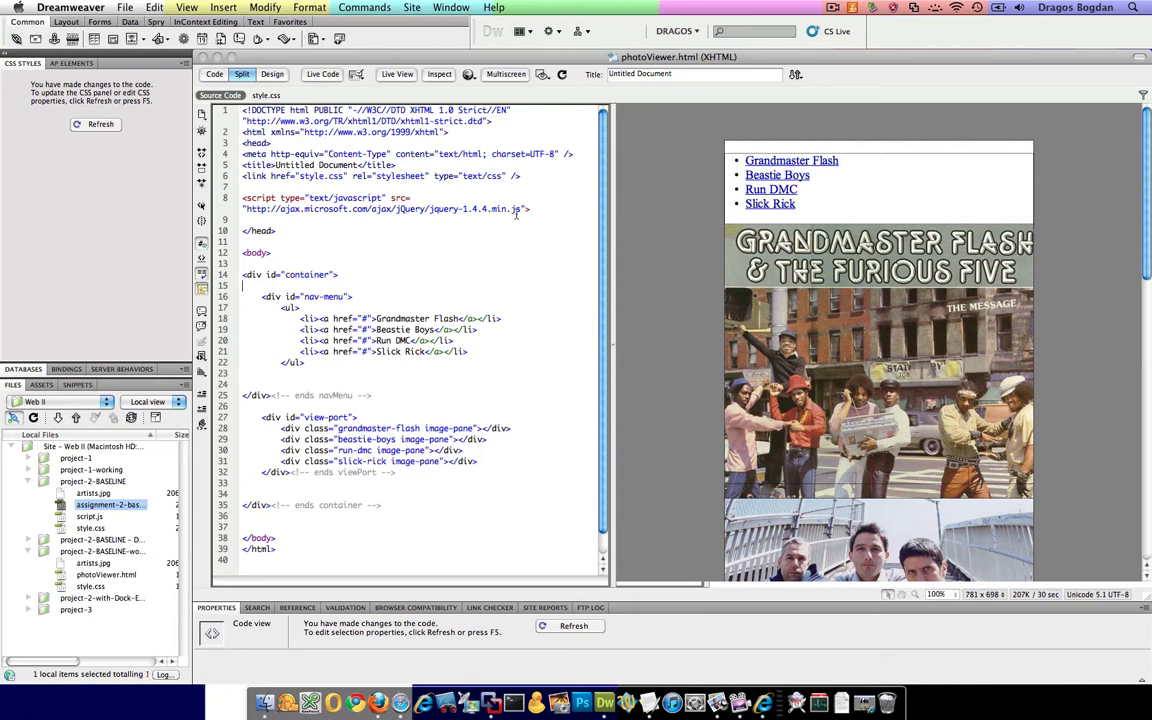
drag(244, 197, 530, 209)
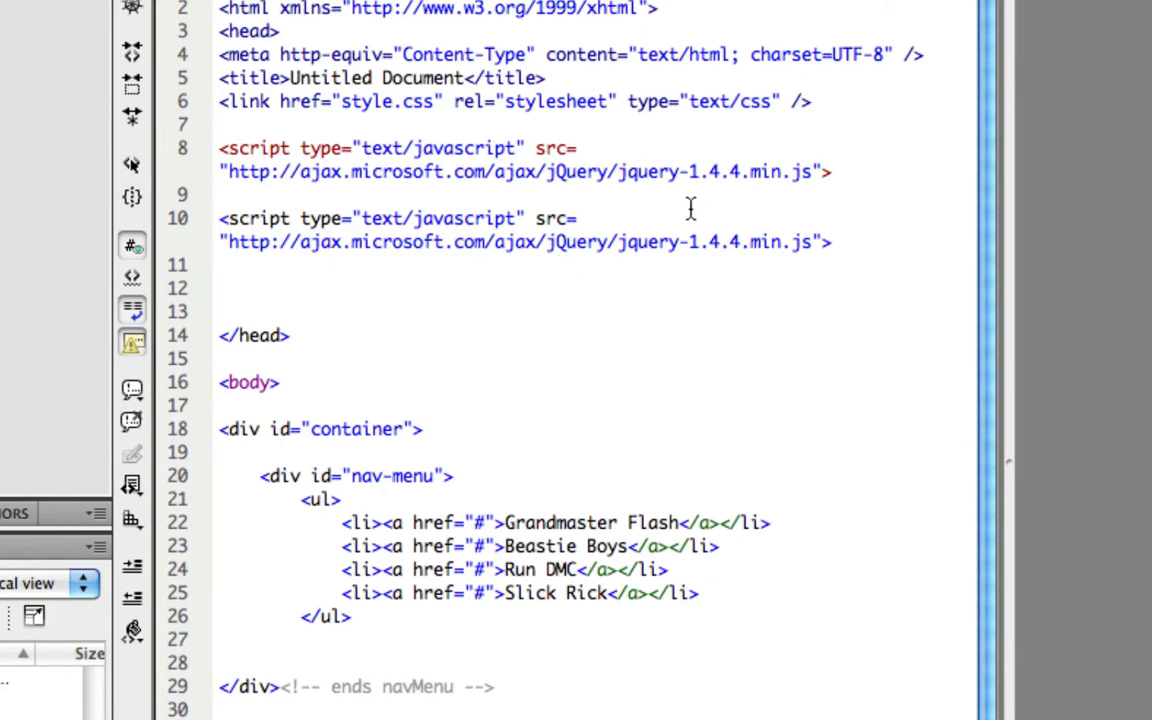
mouse_move(924, 288)
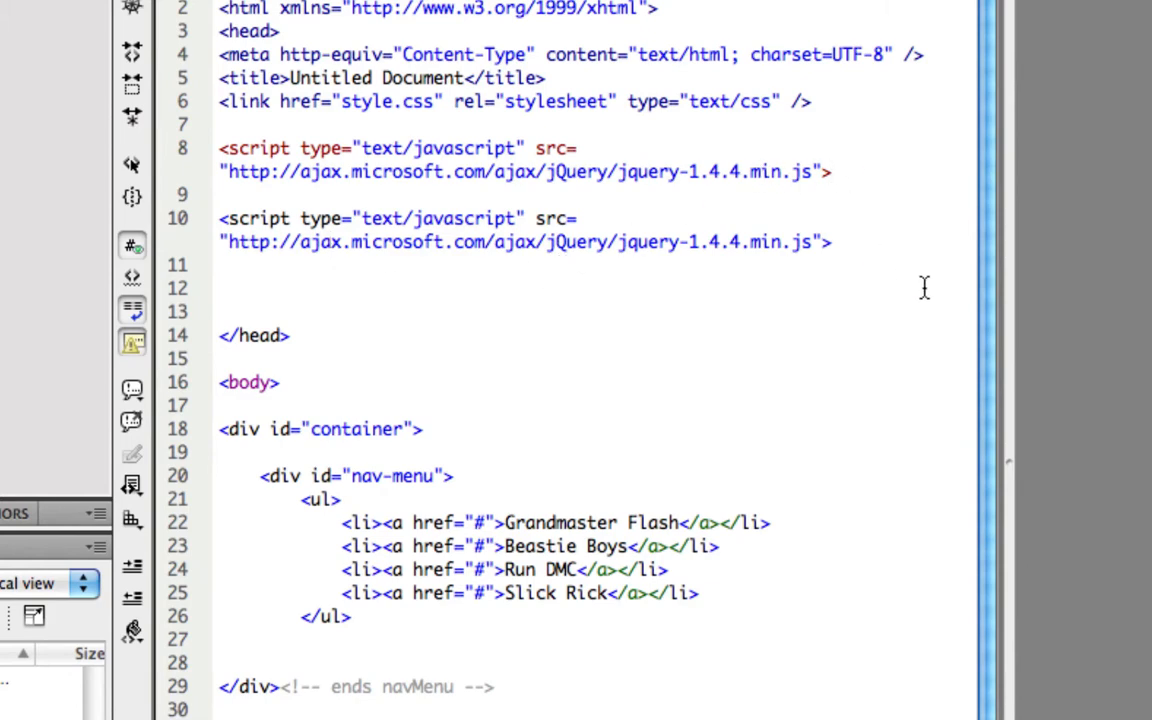
text(</sc)
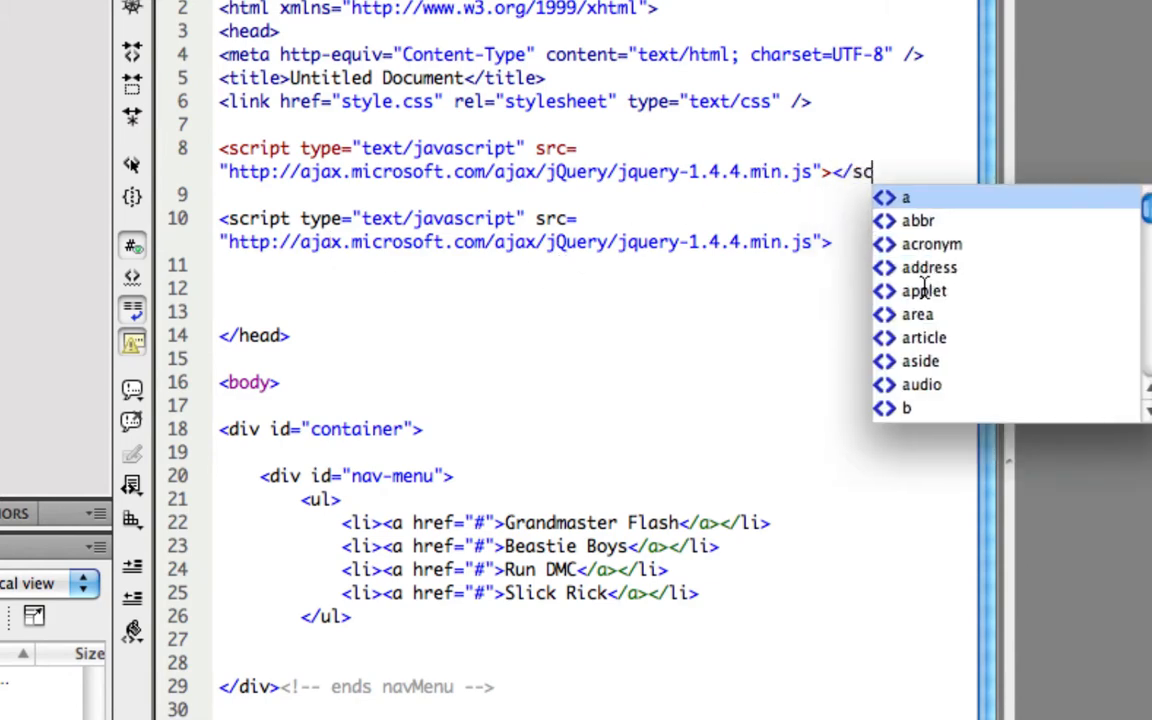
text(ript>)
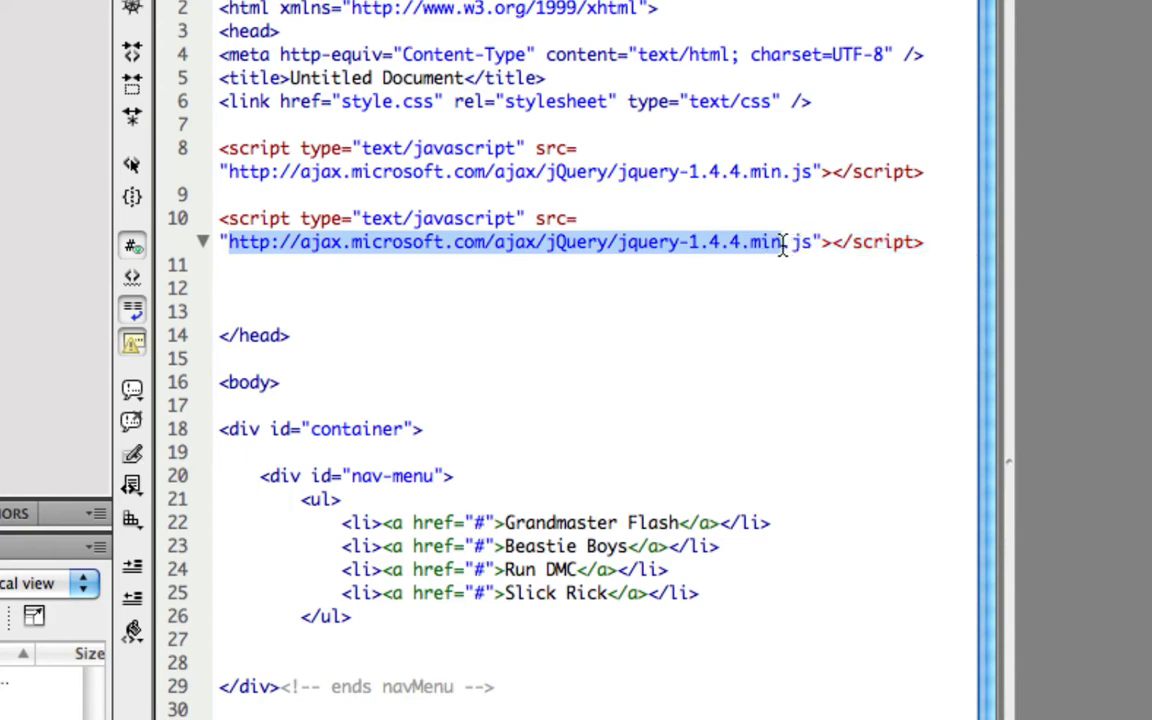
text(sc.js)
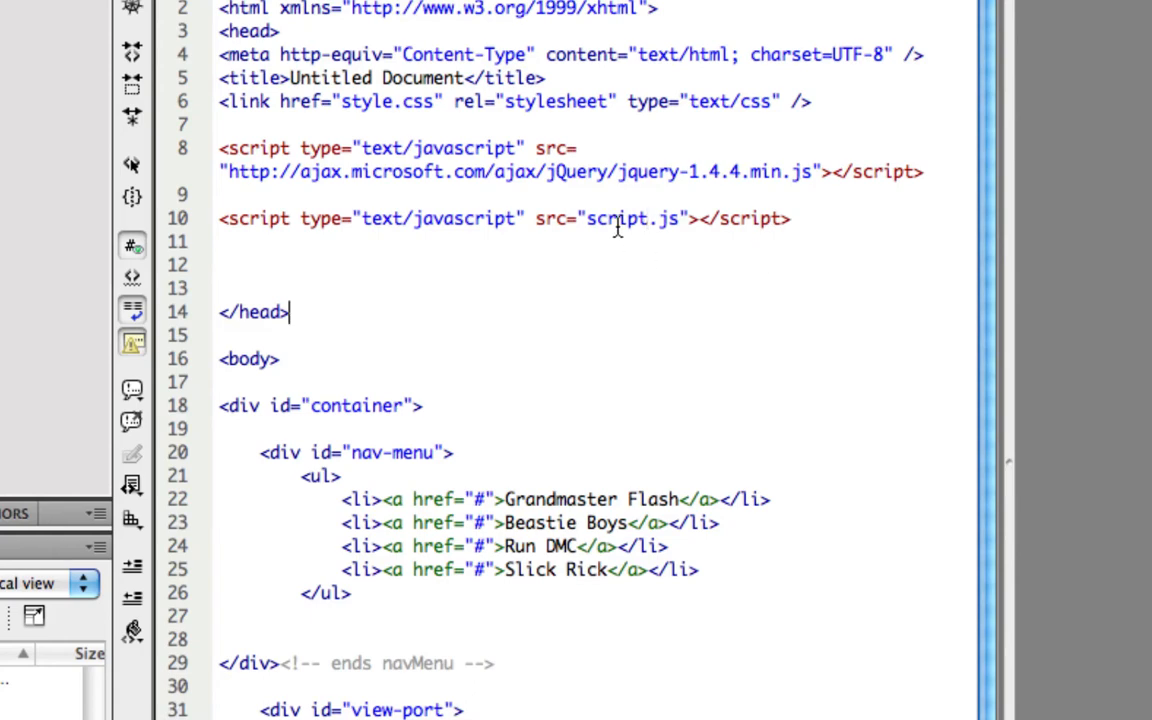
double_click(630, 218)
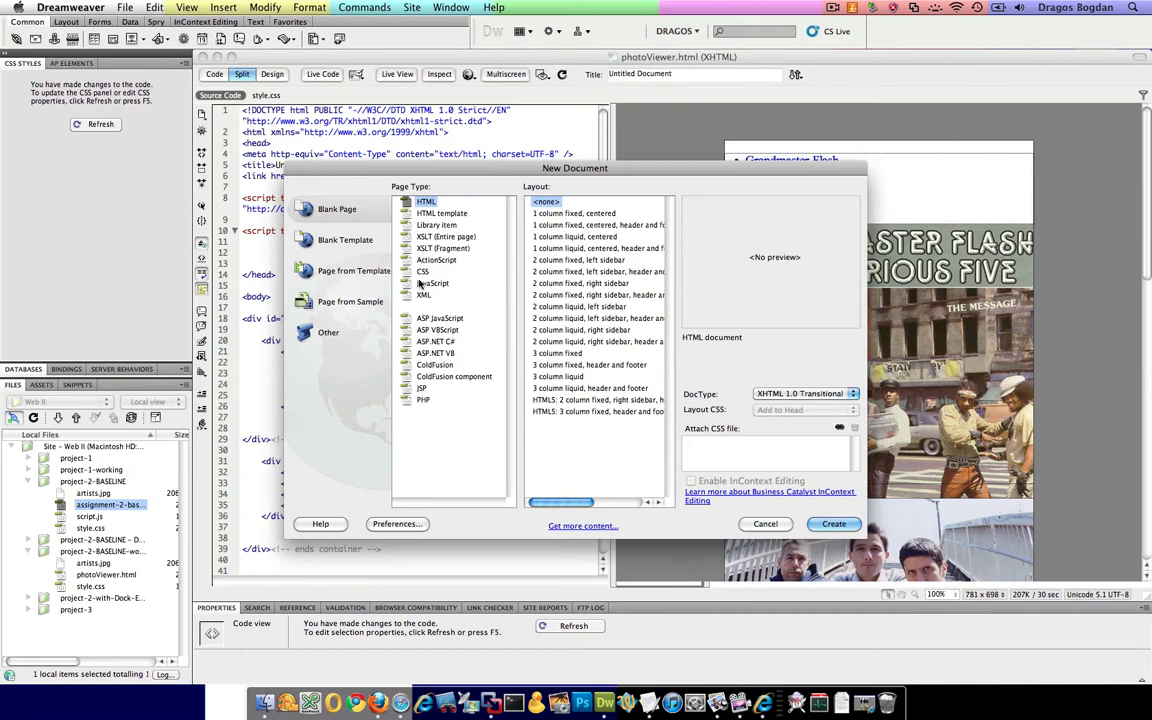
click(765, 523)
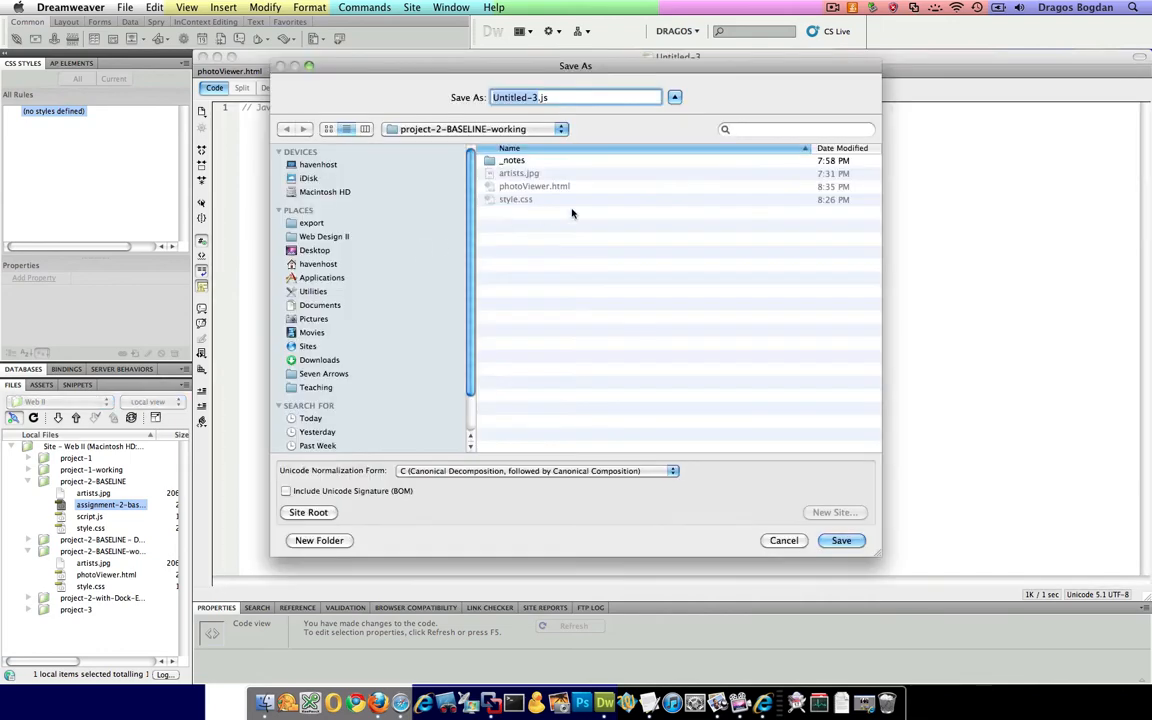
text(script.js)
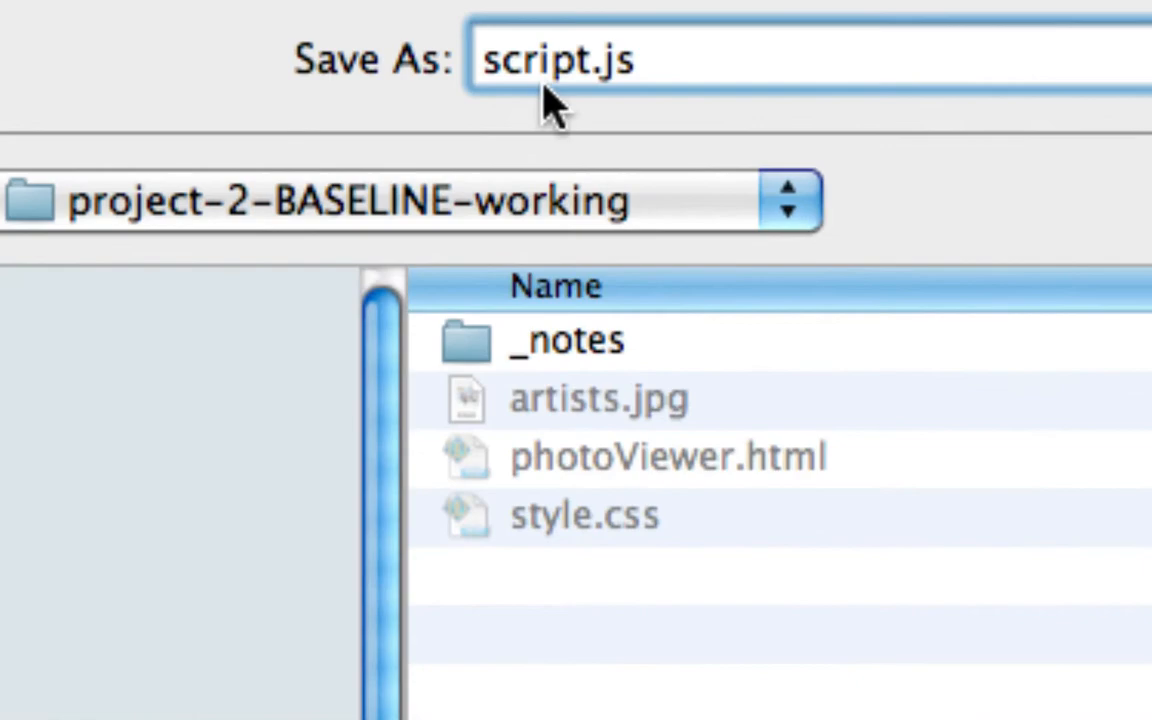
mouse_move(680, 80)
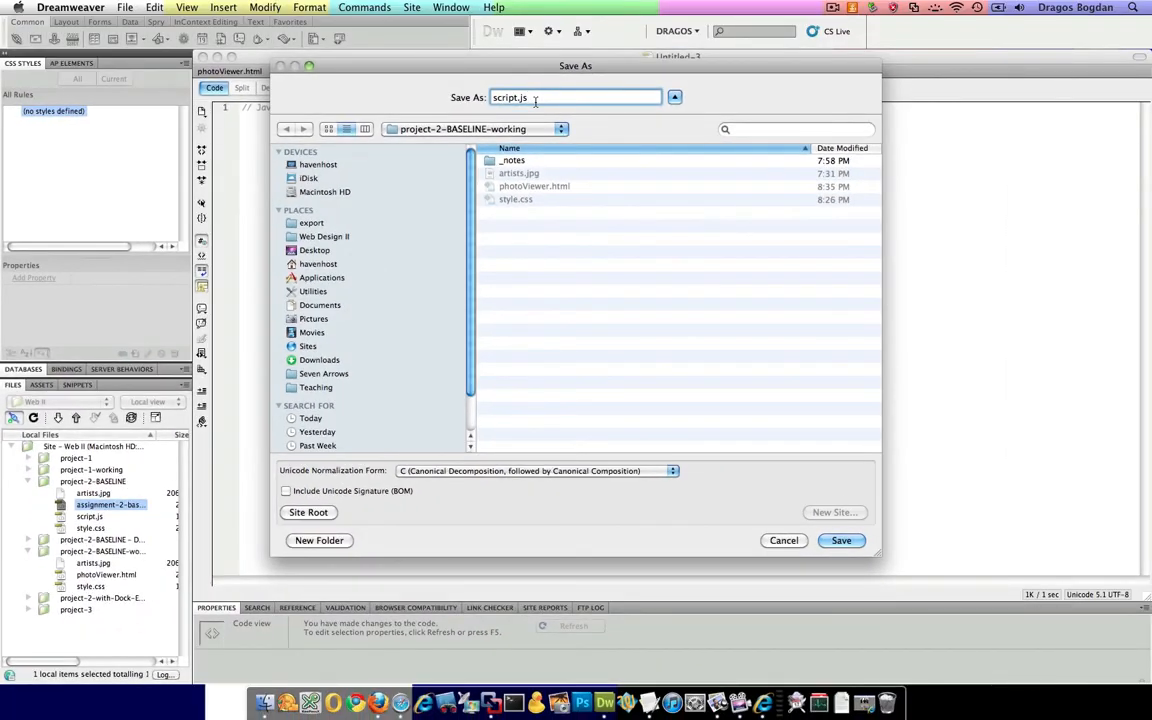
mouse_move(634, 490)
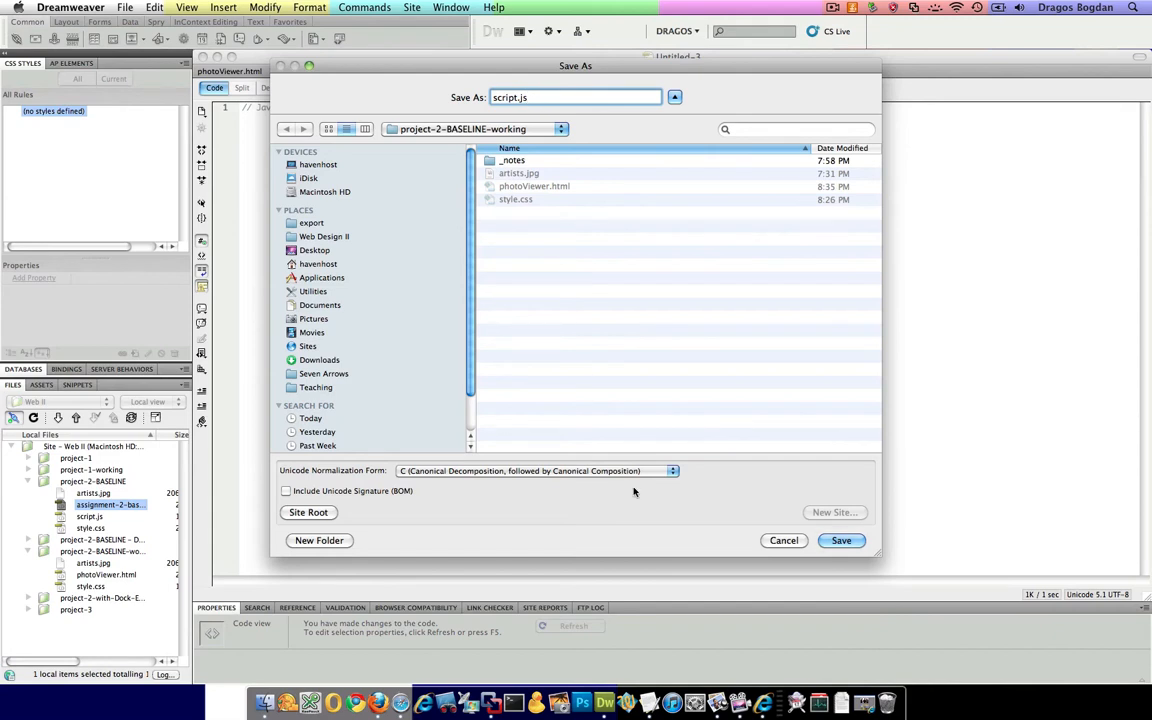
click(841, 540)
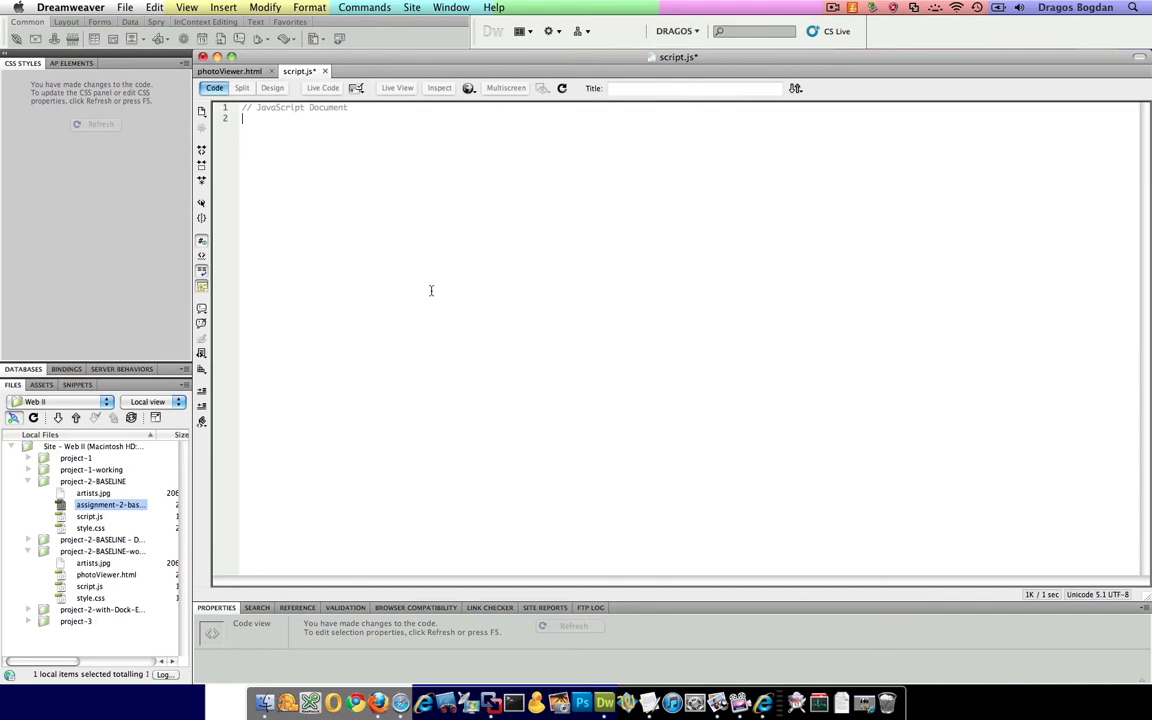
mouse_move(188, 619)
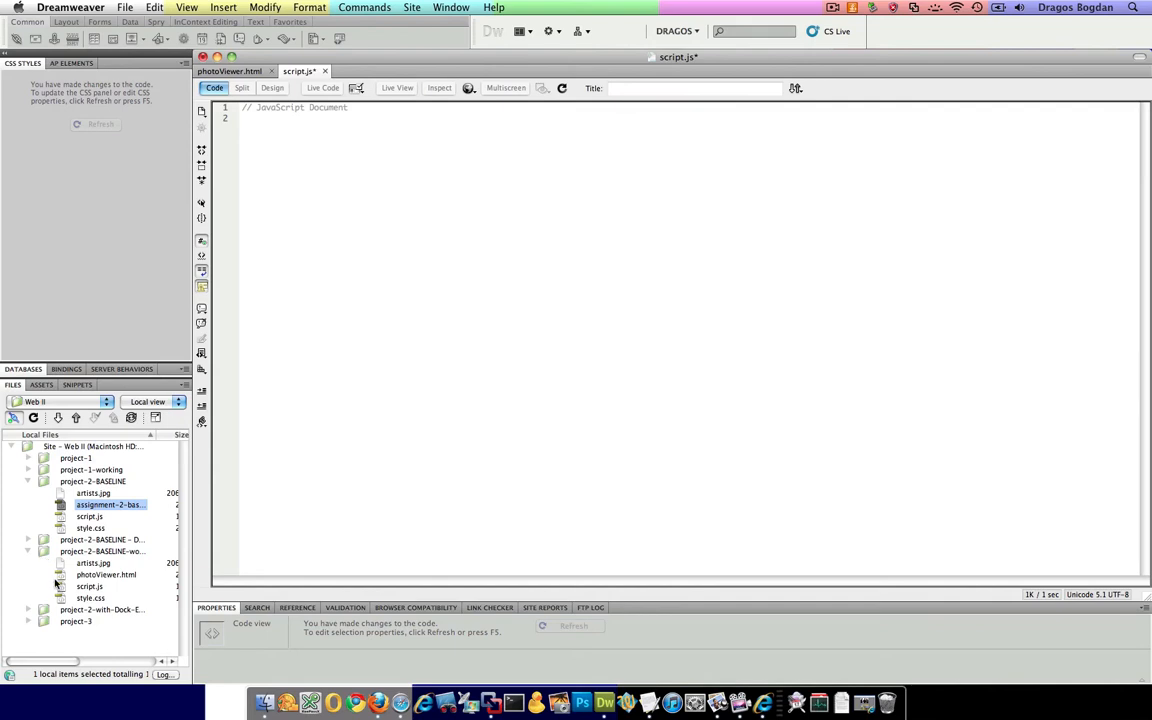
mouse_move(58, 554)
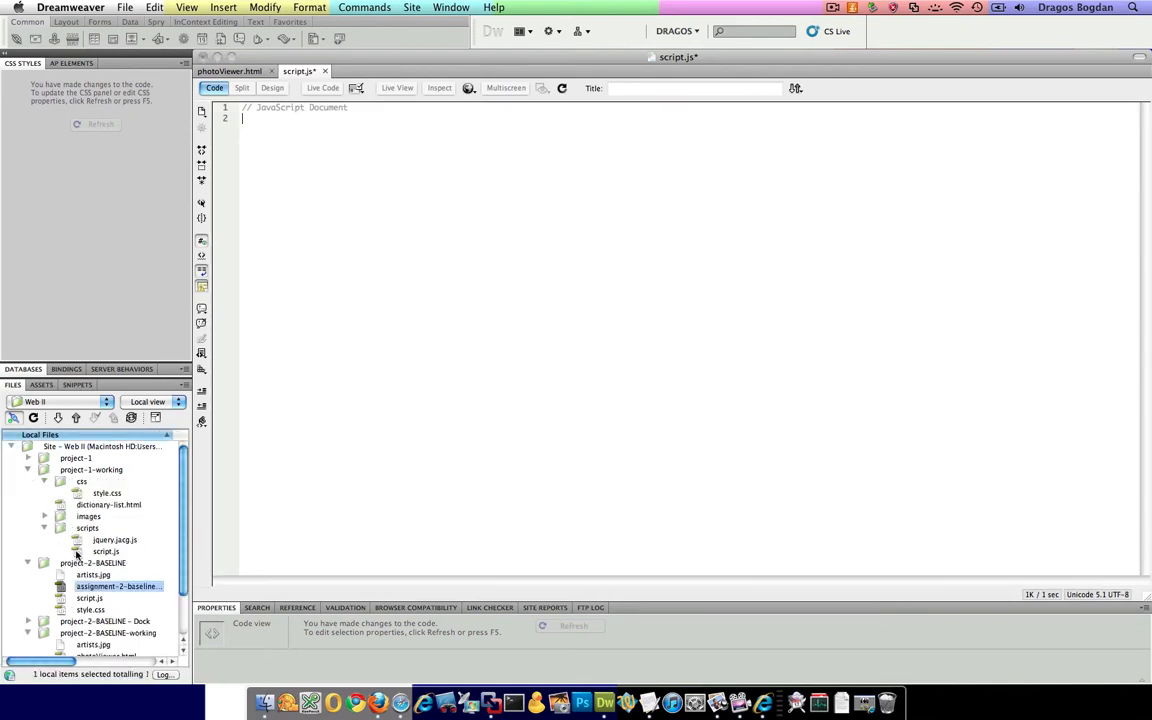
double_click(106, 551)
text($(document).ready(function(){)
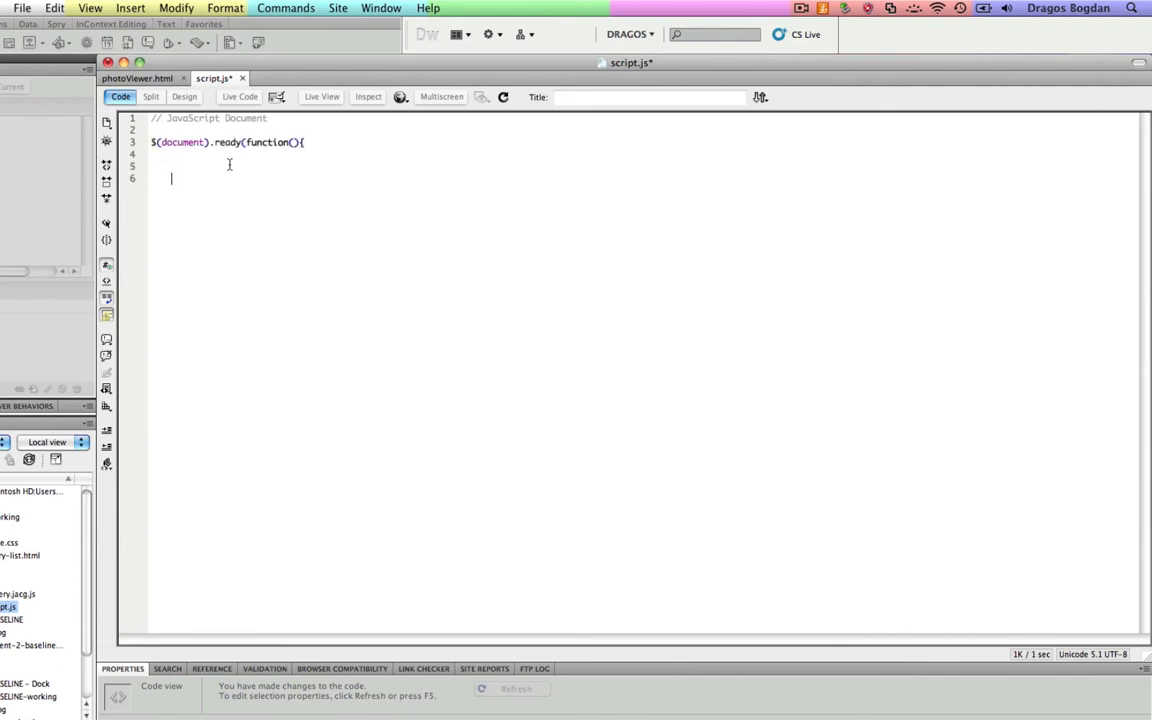
text(});)
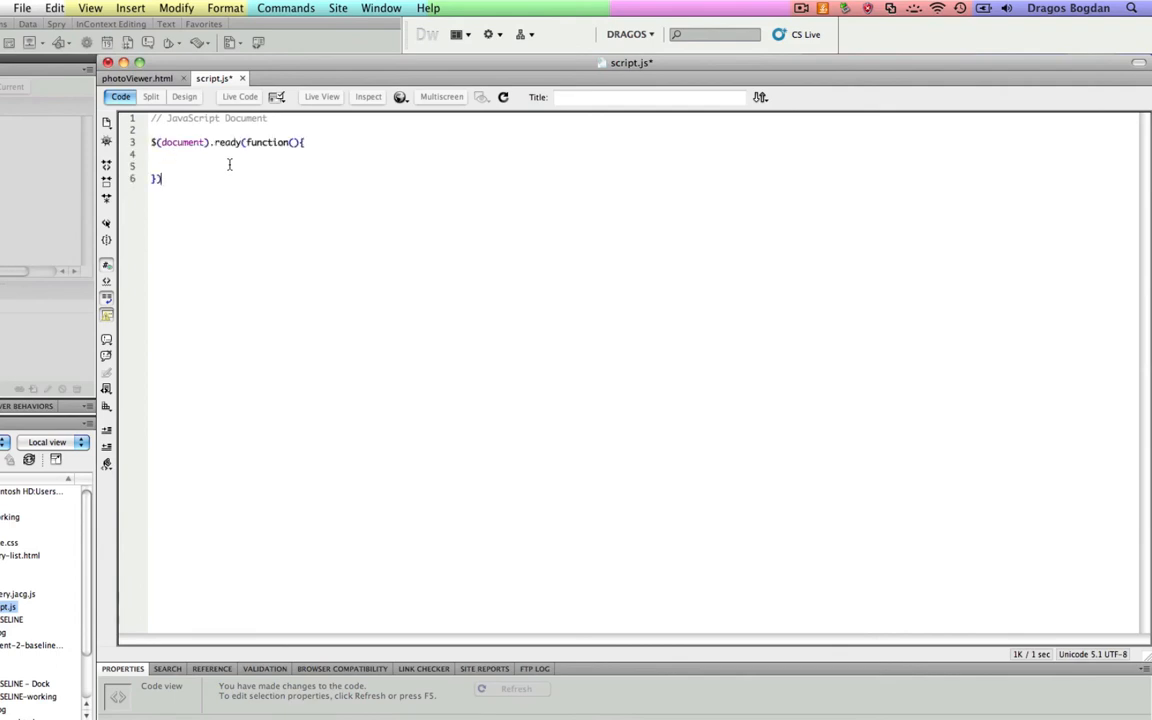
text(;)
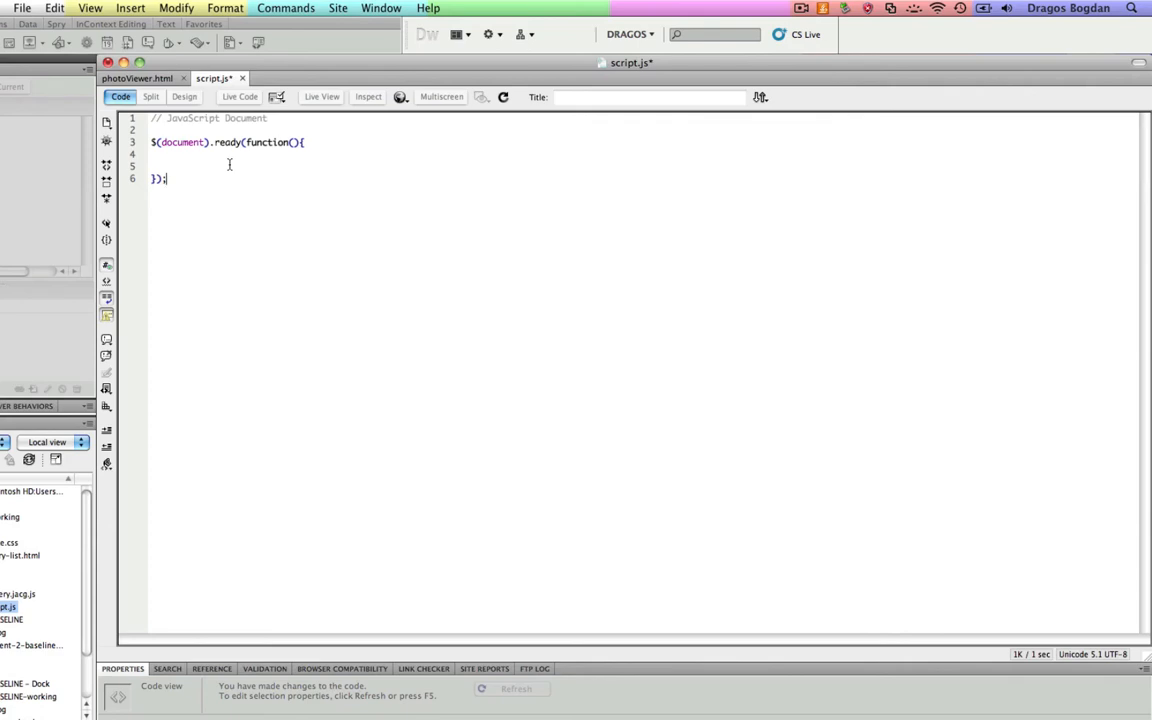
text(//ends)
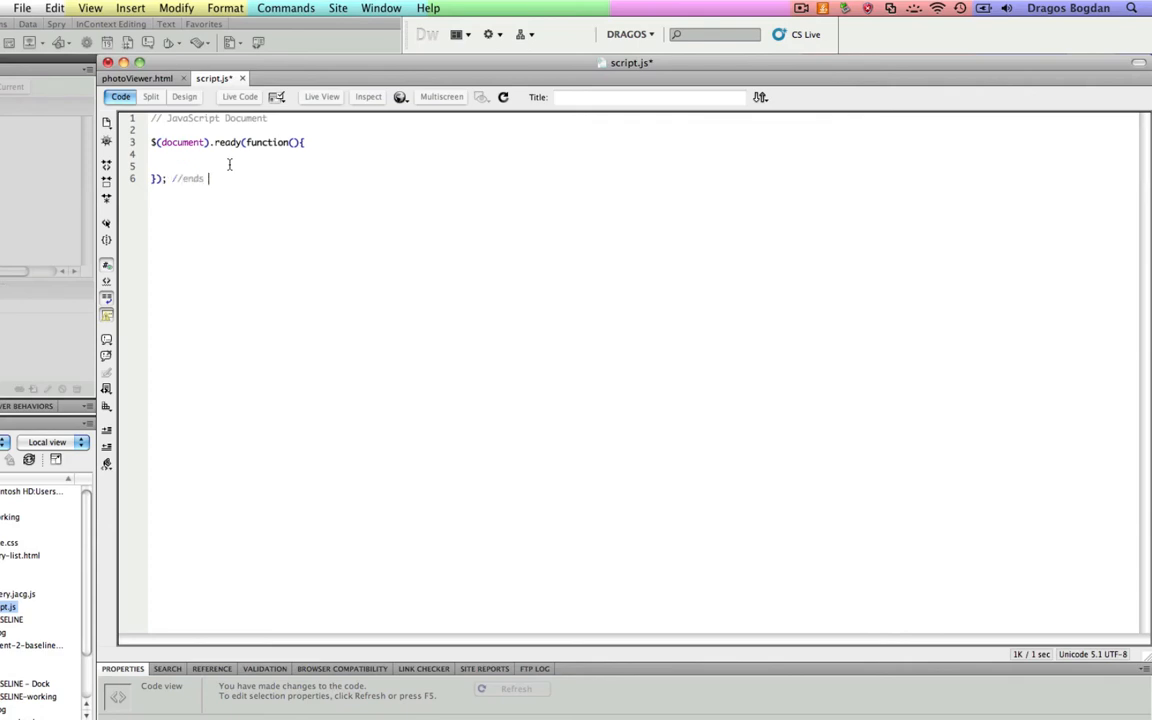
text(jQuery)
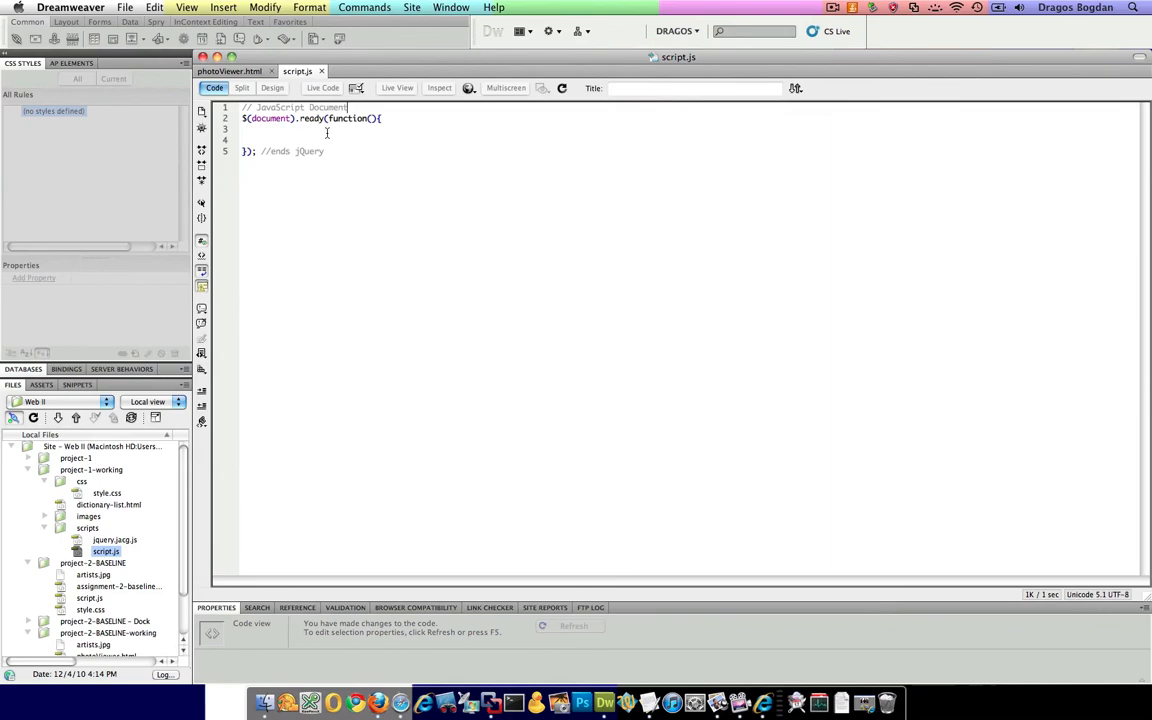
click(230, 71)
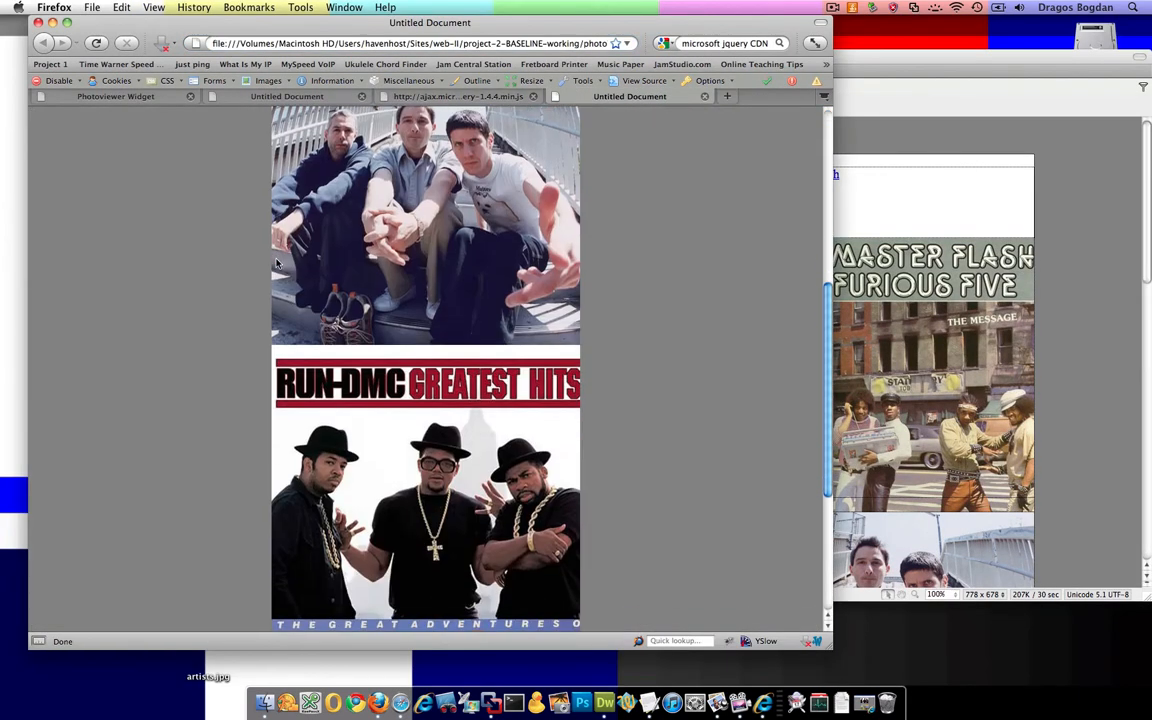
scroll(down, 3)
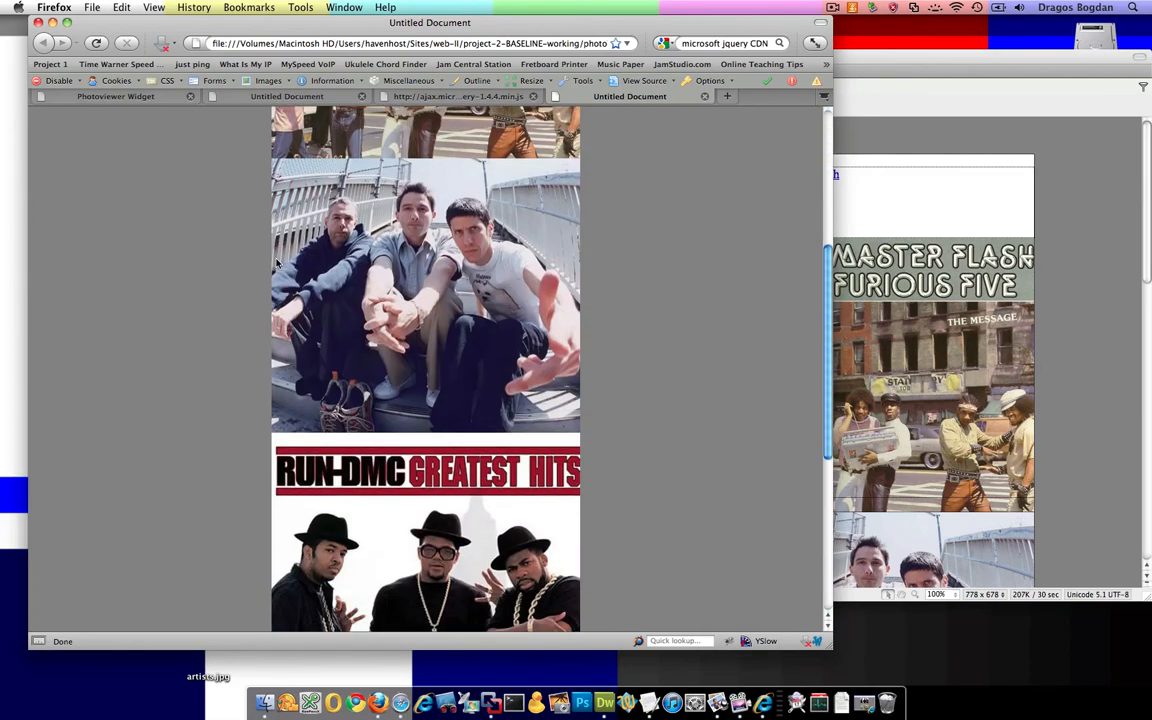
scroll(down, 3)
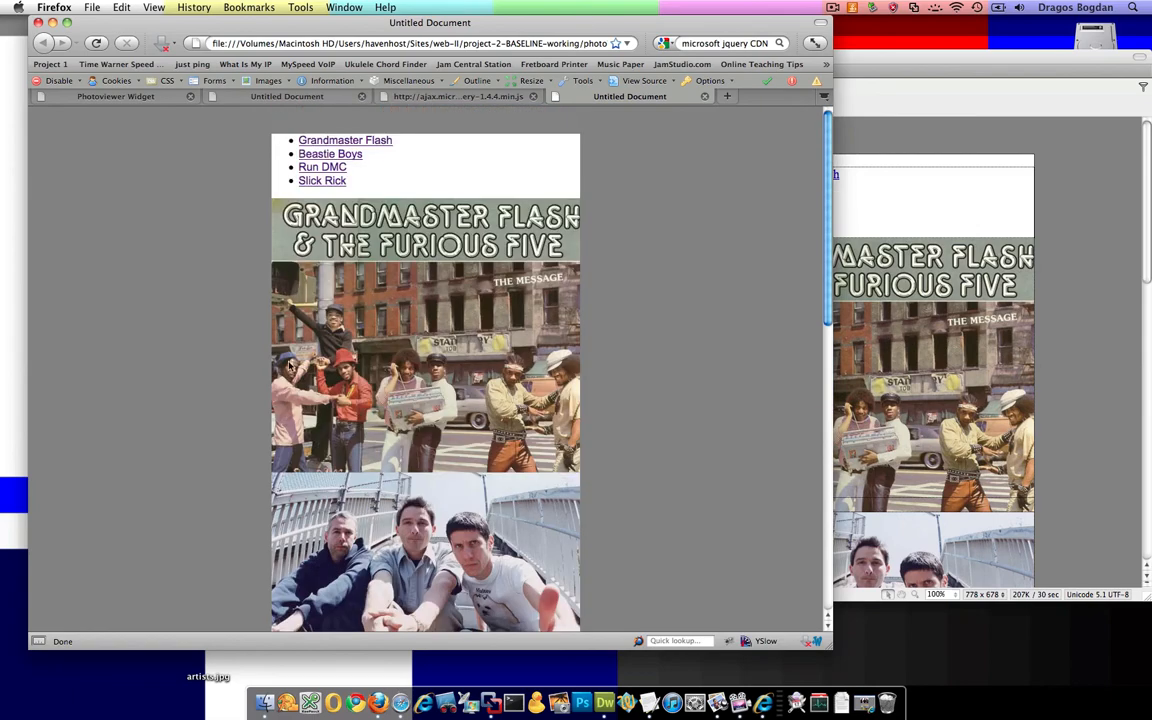
scroll(down, 3)
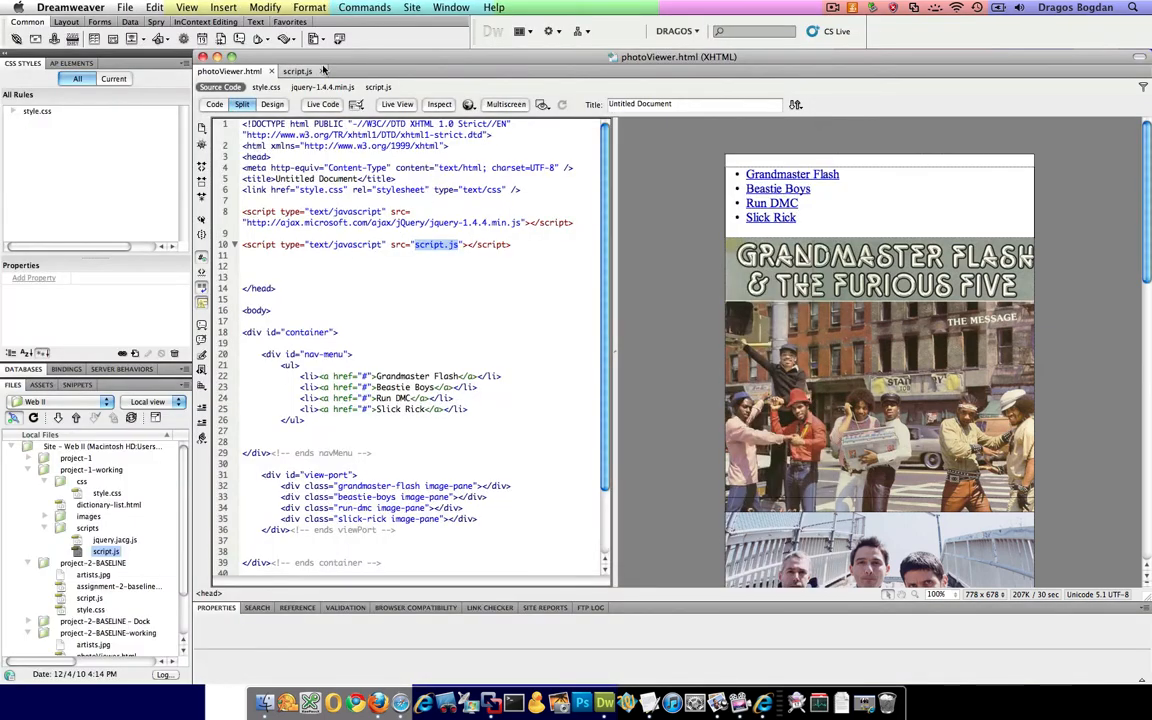
click(297, 71)
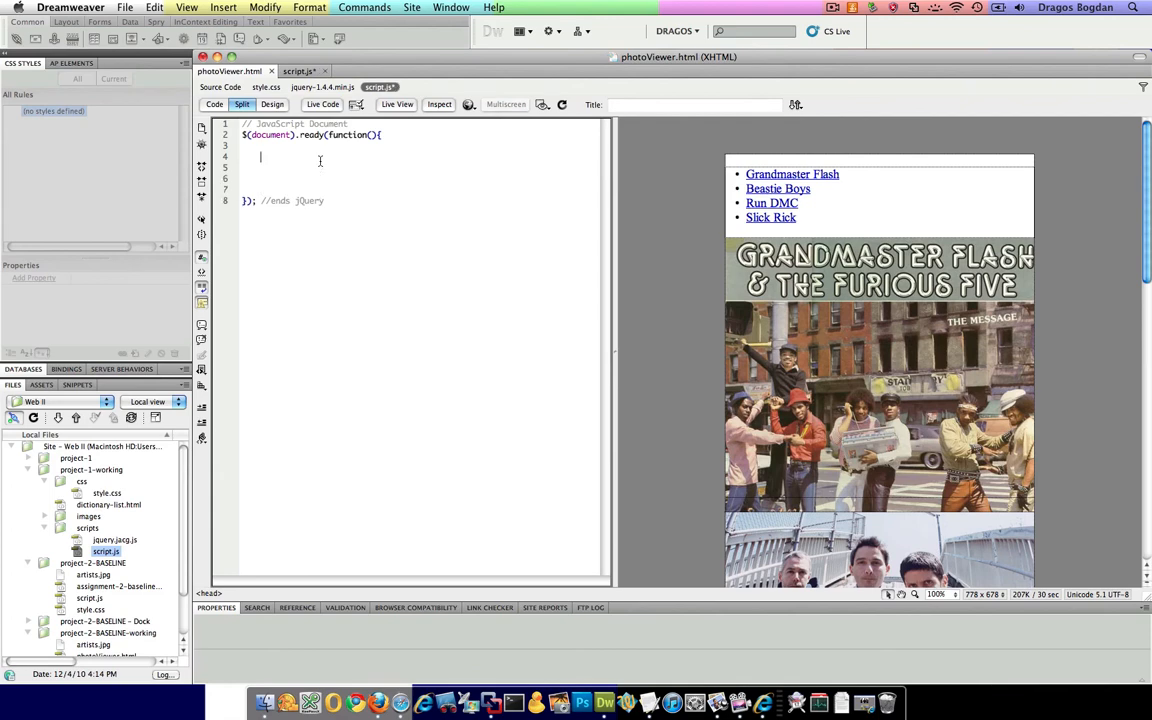
text($()
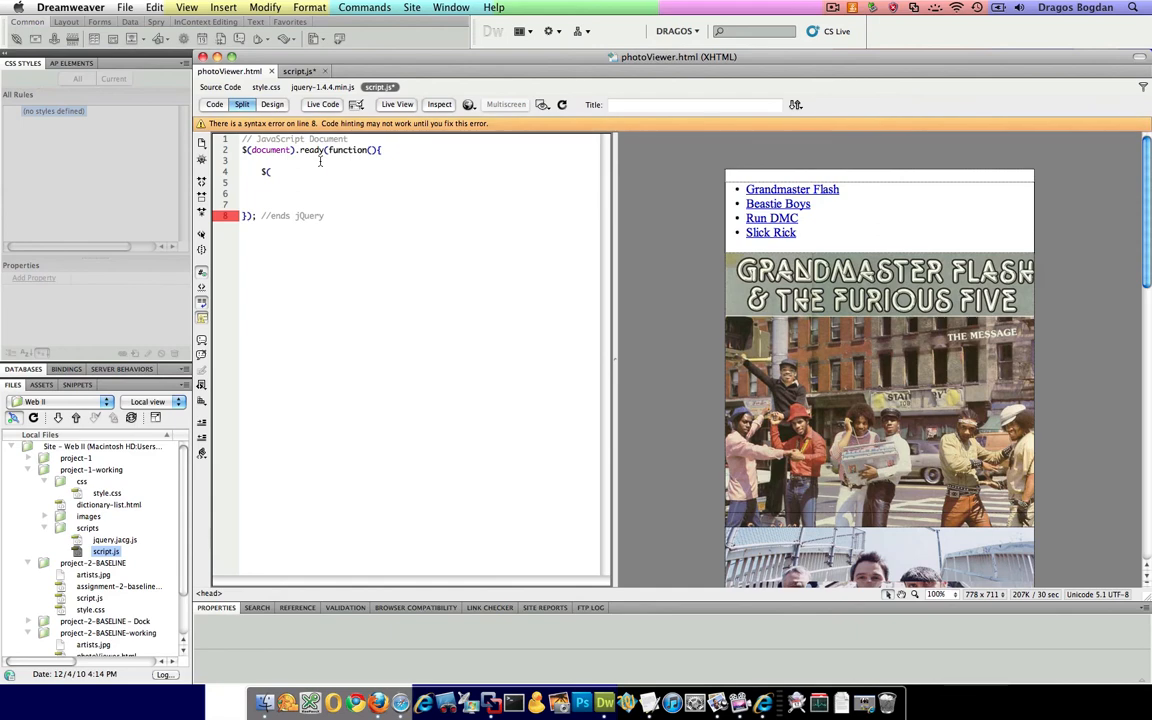
text(beastie-bo)
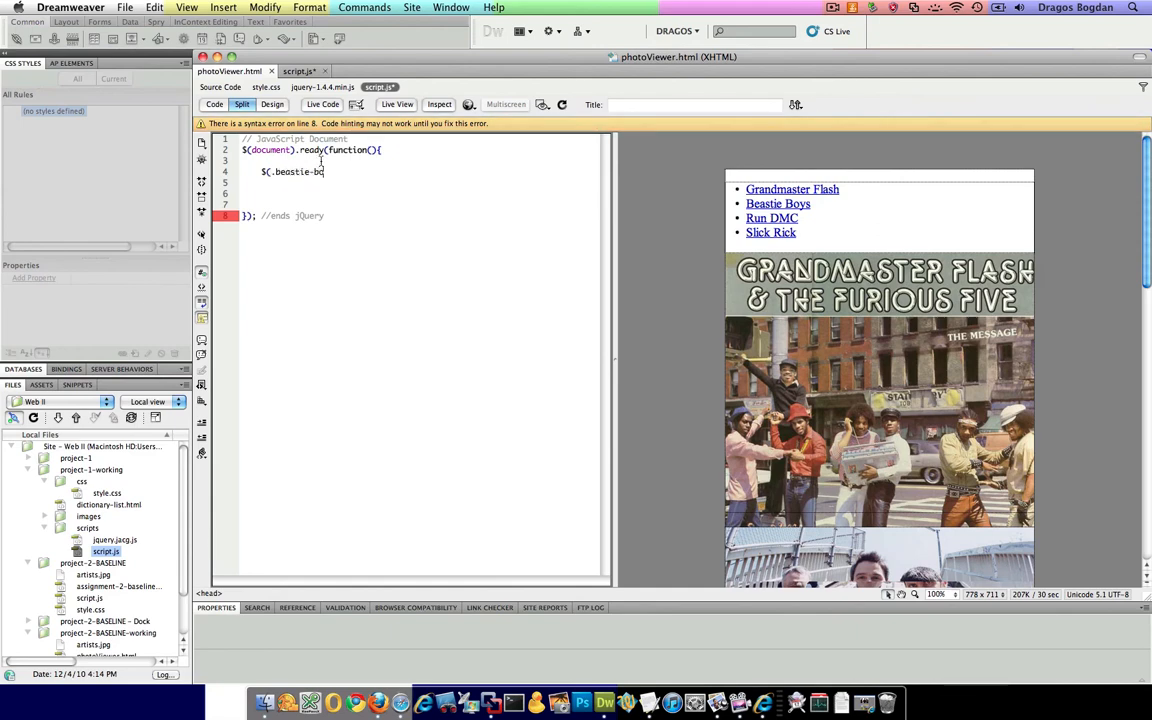
text(ys)
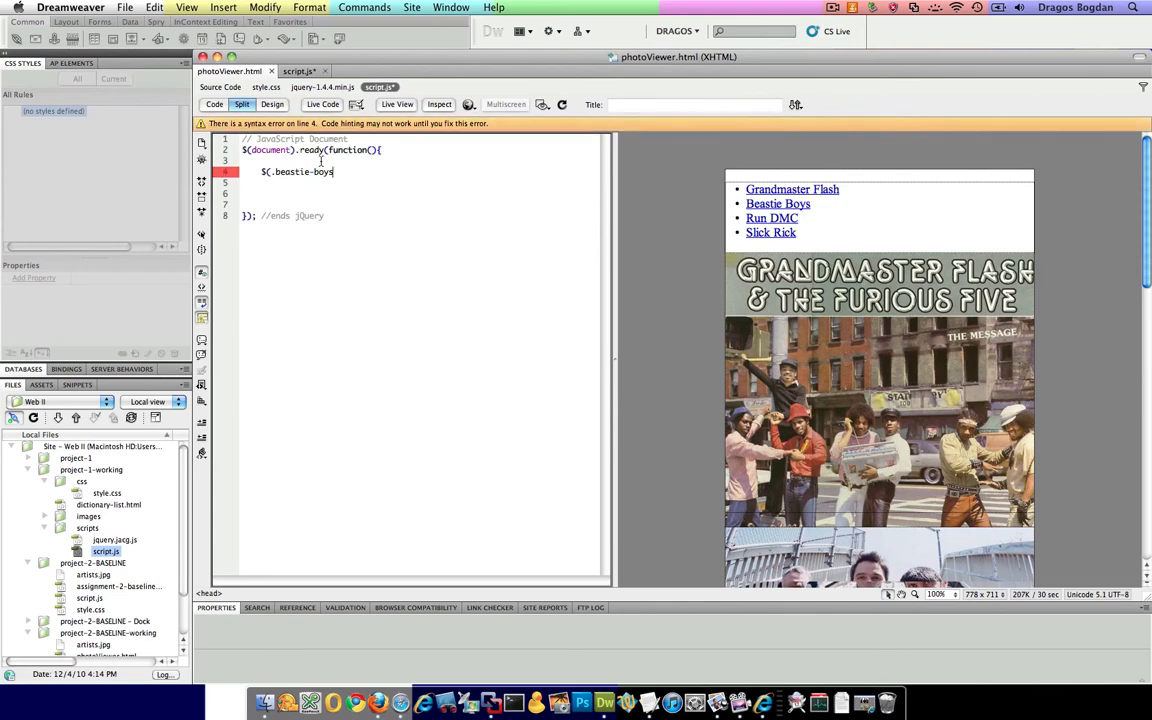
text('))
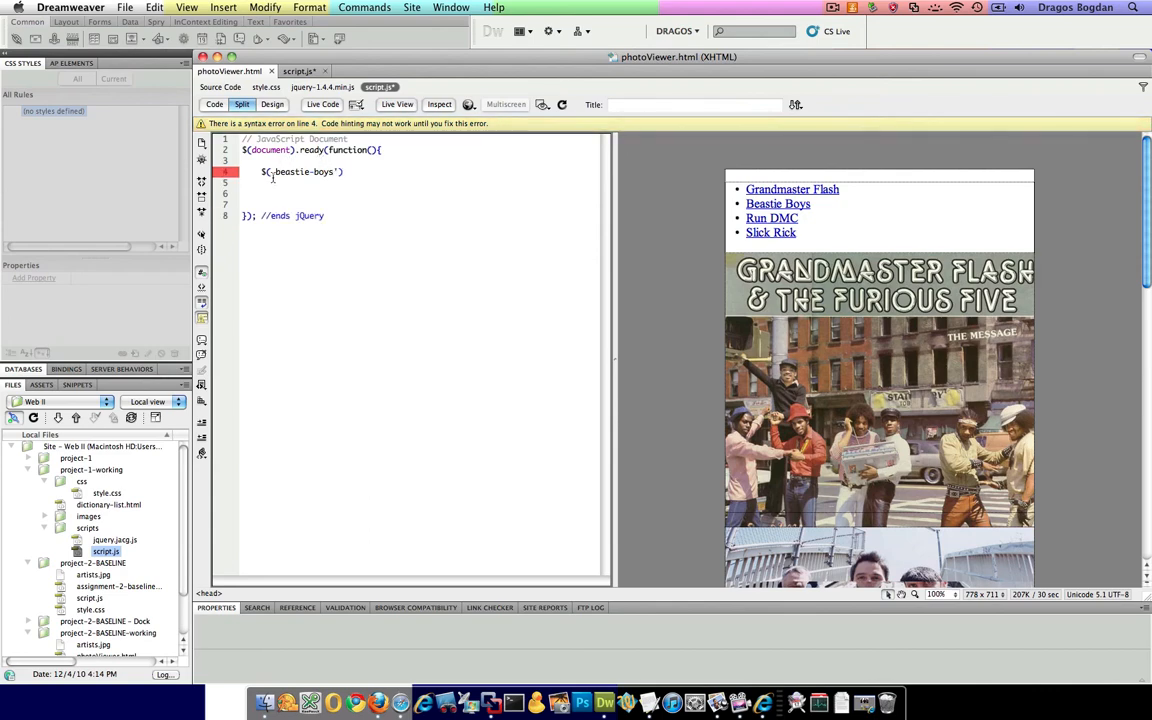
text(.)
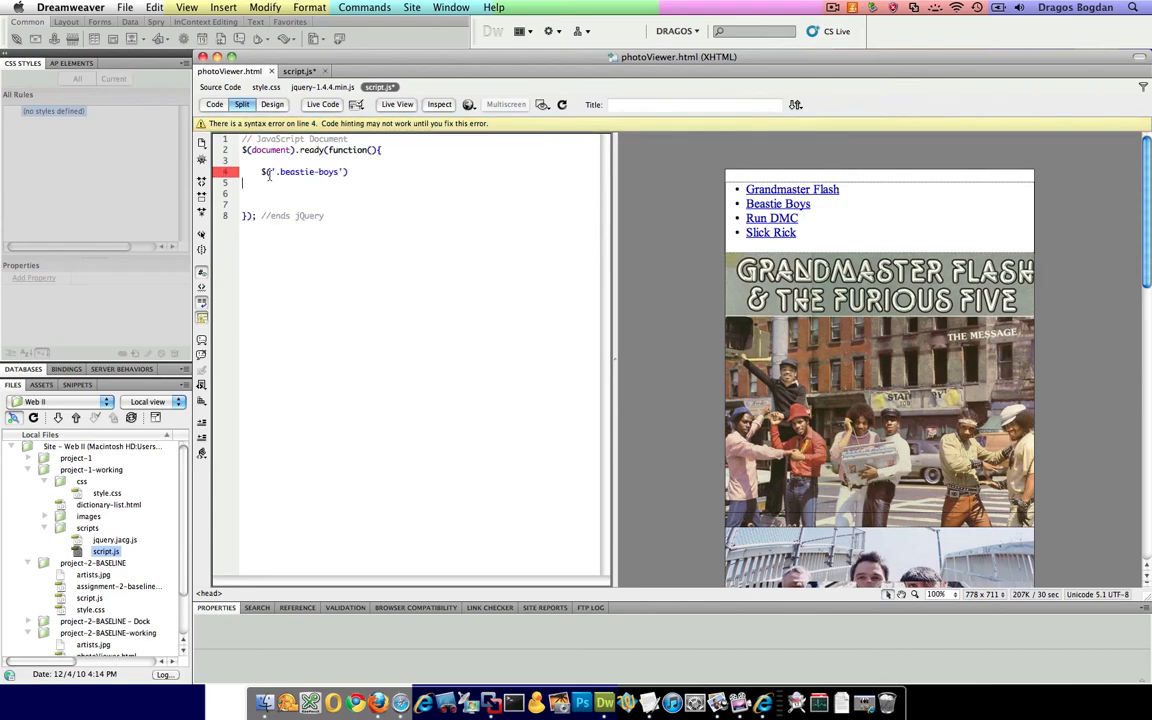
text(.hide)
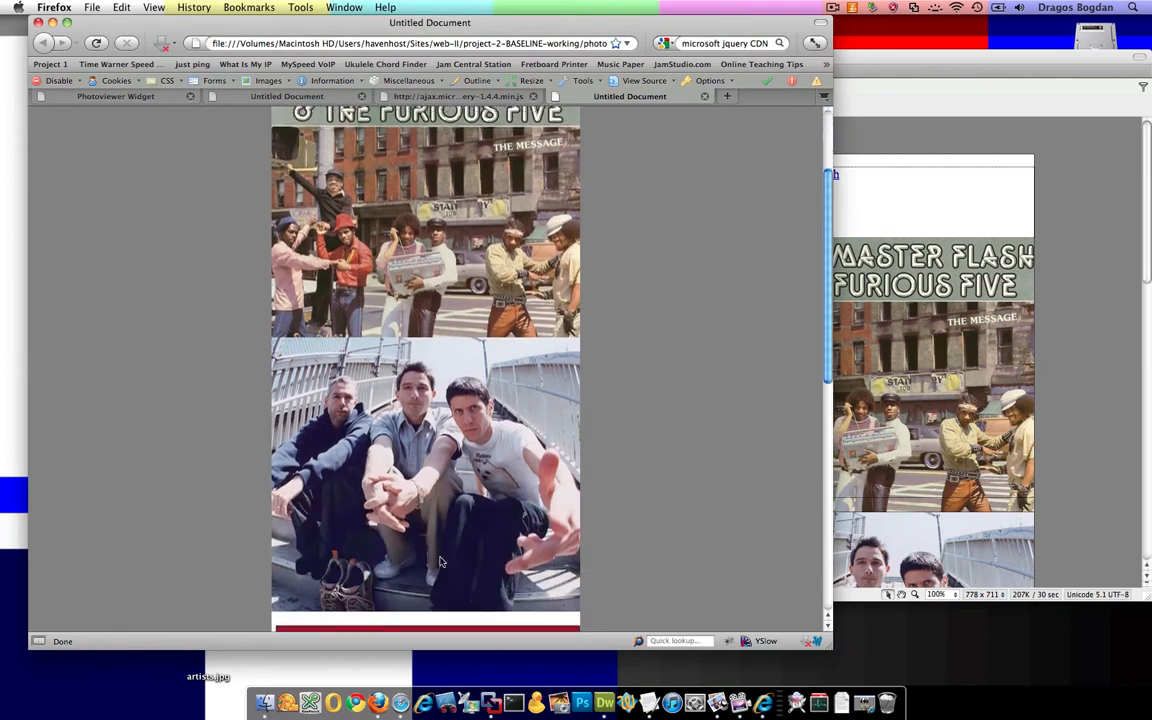
Scroll the Firefox preview to confirm the Beastie Boys image still appears
scroll(down, 3)
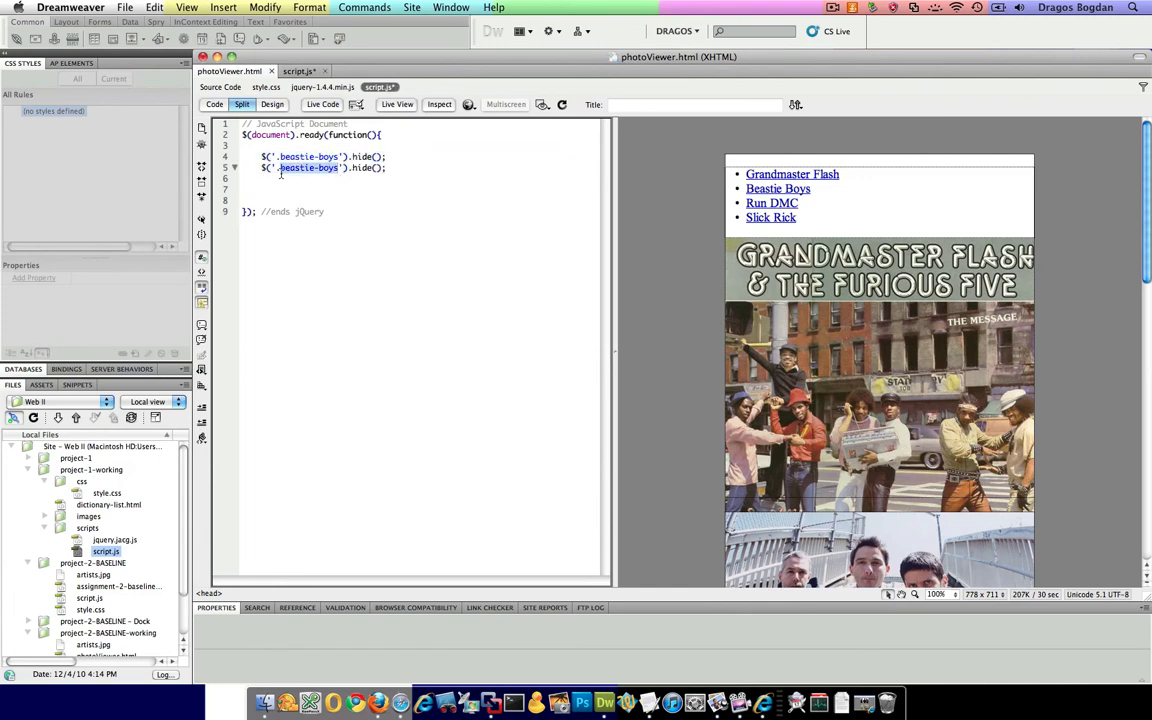
Duplicate the $('.beastie-boys').hide(); line and retarget the copies to run-dmc and slick-rick
scroll(down, 3)
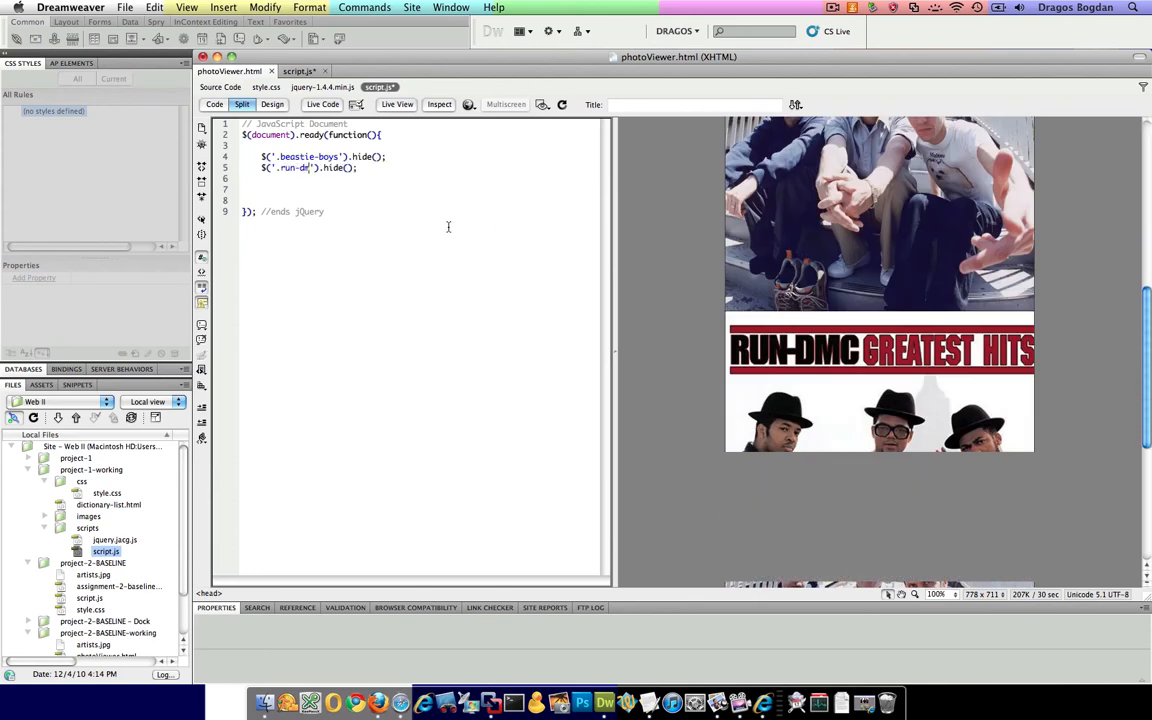
text($('.beastie-boys').hide();)
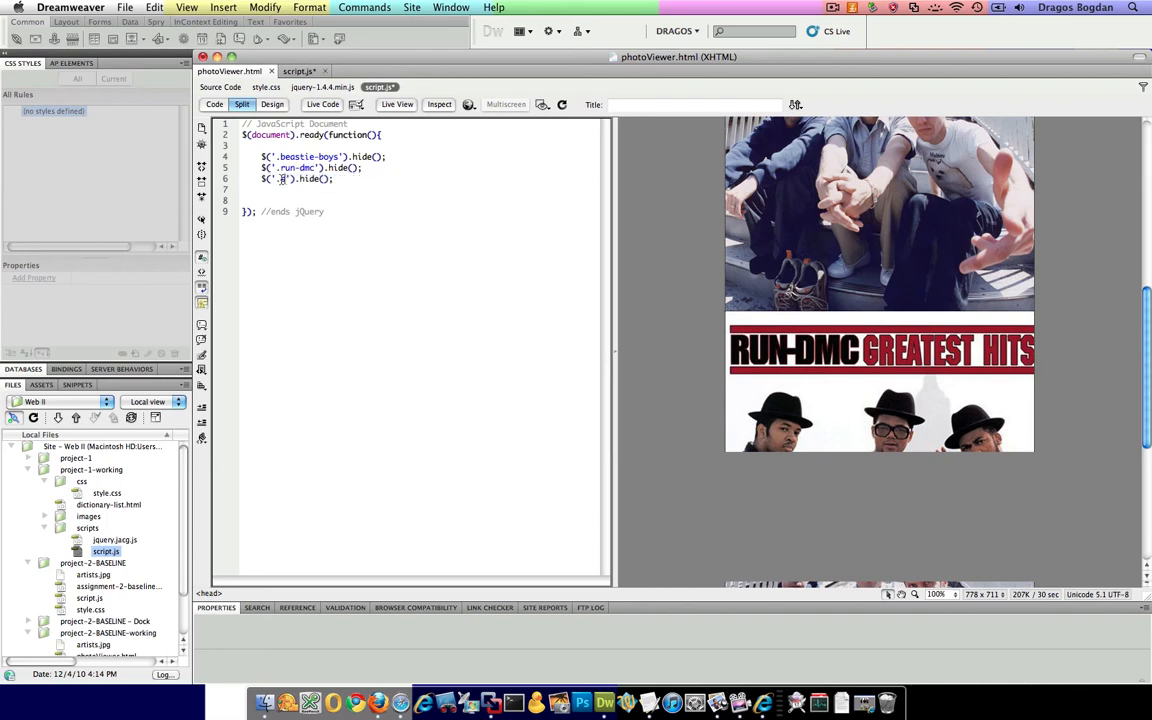
text(ll)
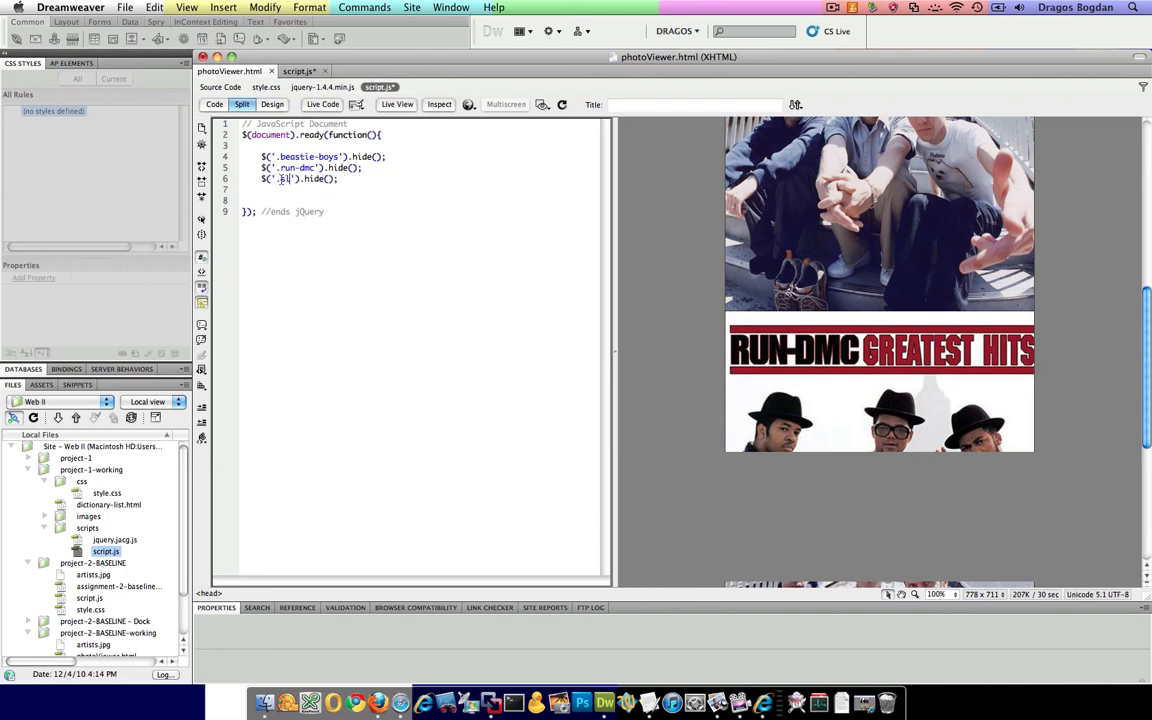
text(slick-rick)
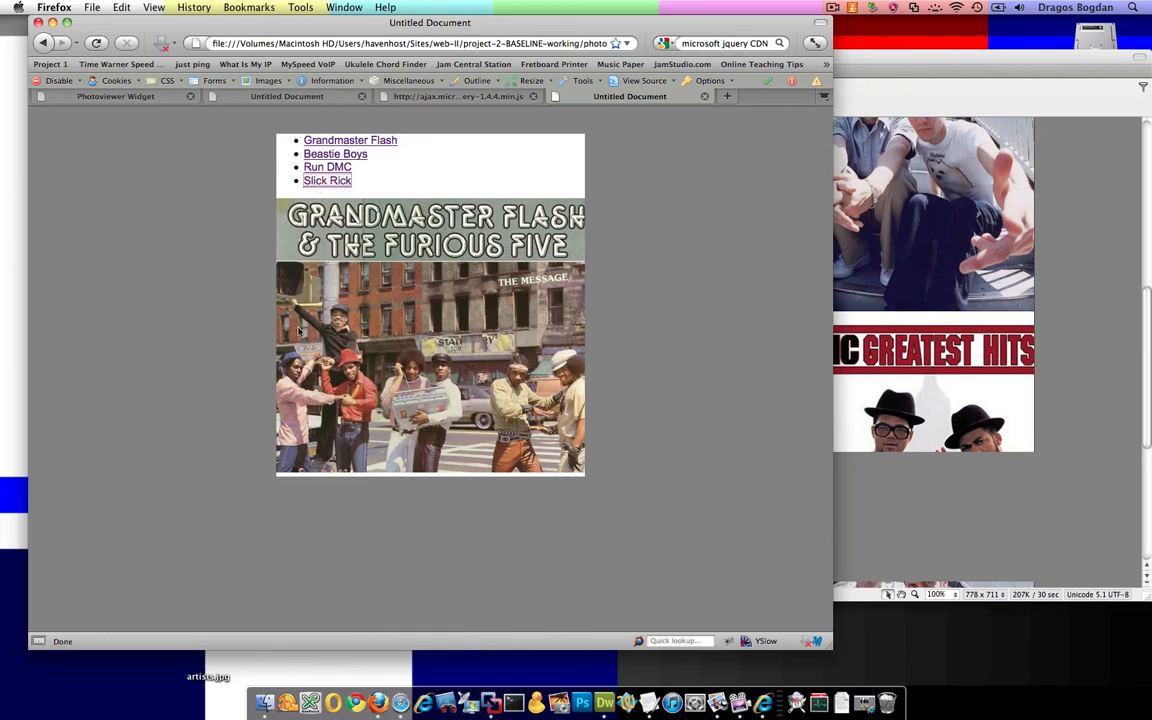
mouse_move(287, 390)
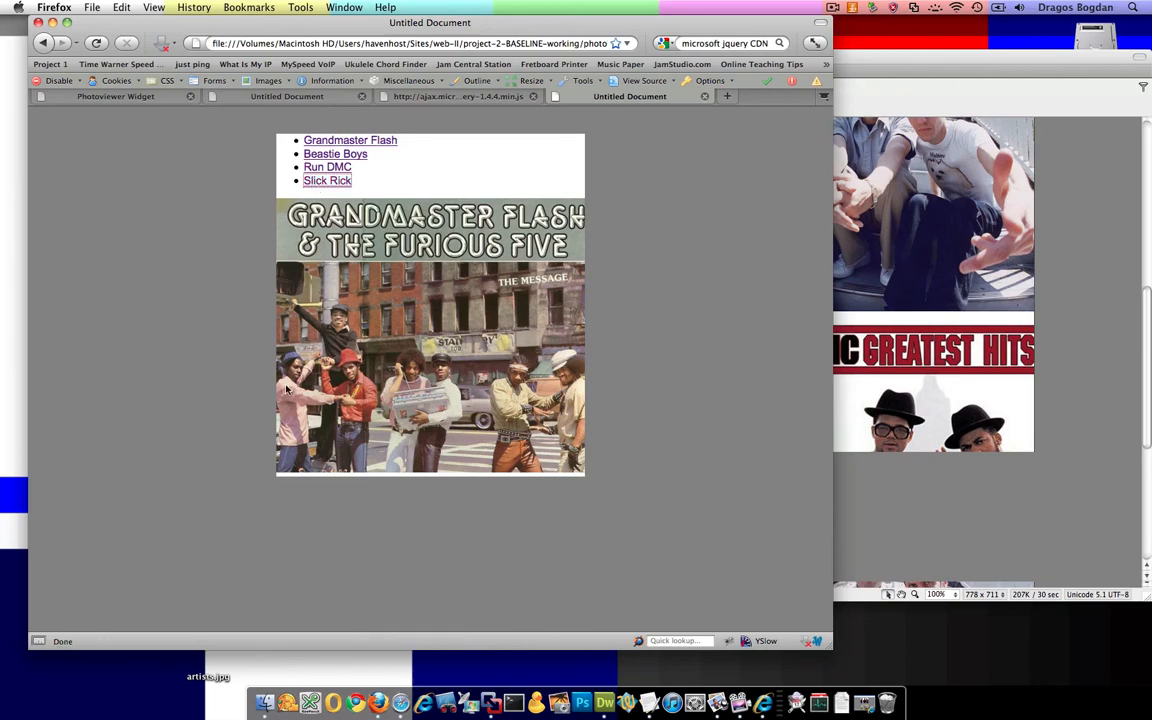